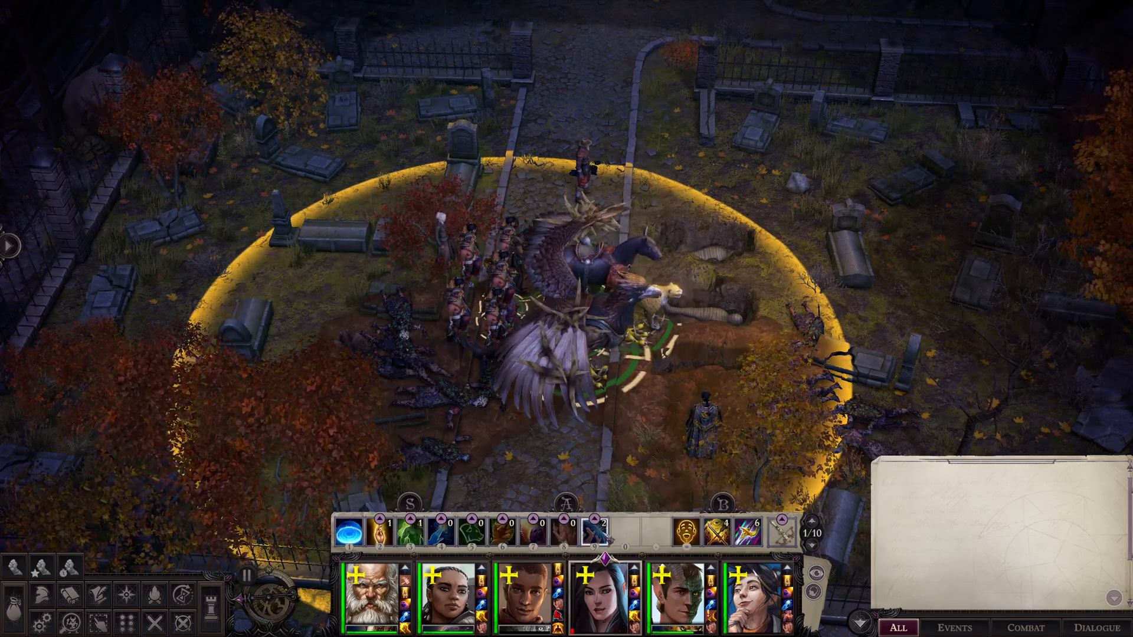
Exit Pathfinder: Wrath of the Righteous to the desktop and confirm the quit.
click(678, 603)
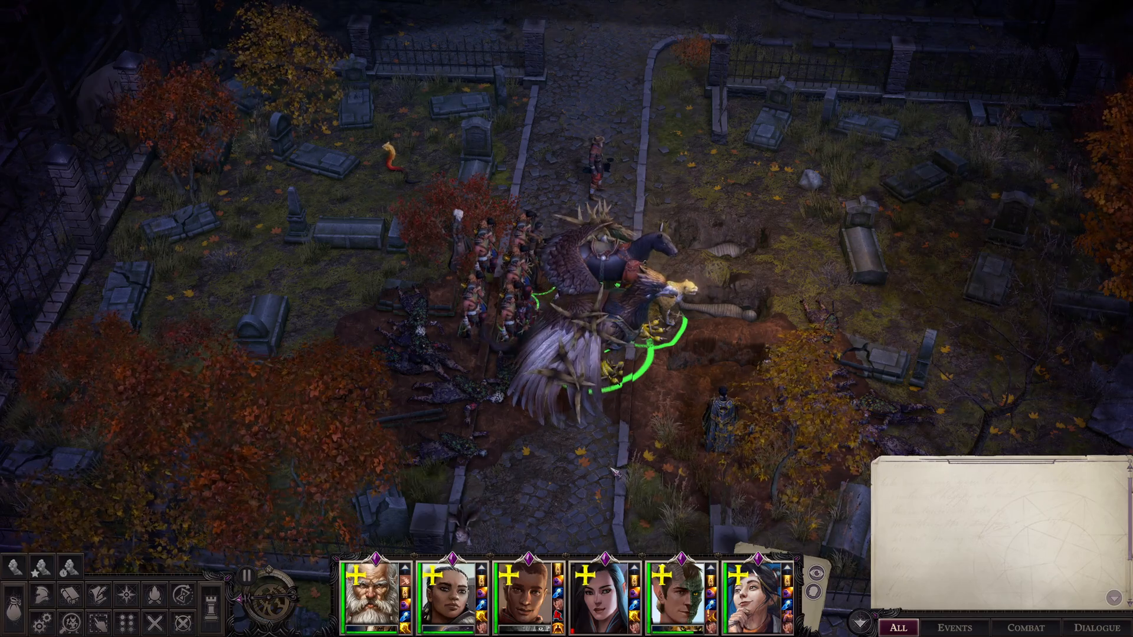
click(565, 425)
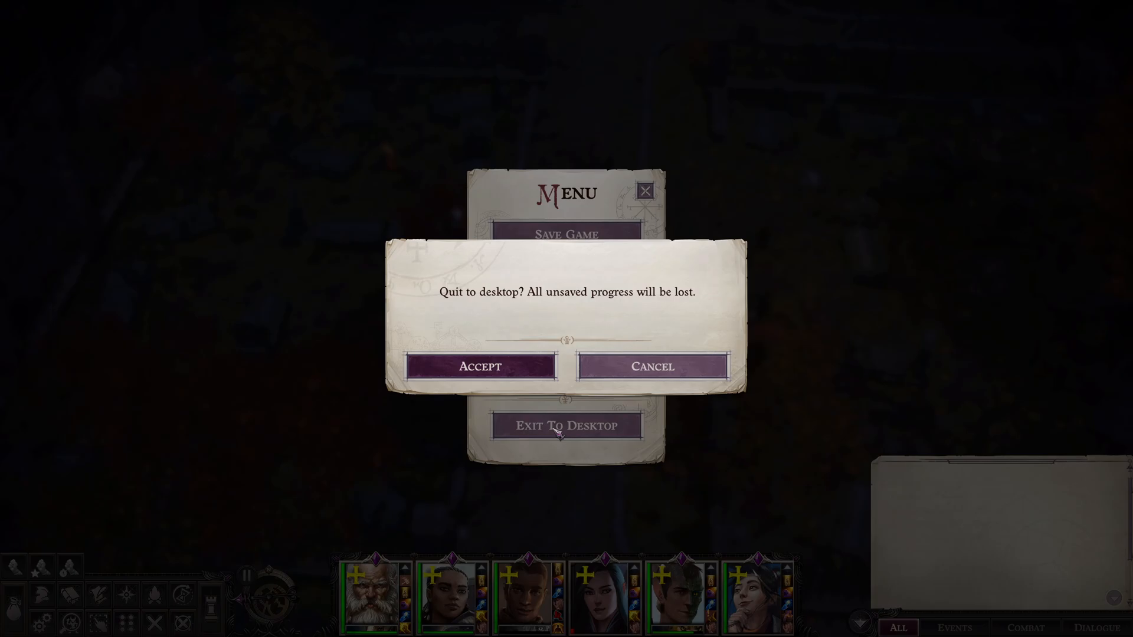
click(479, 366)
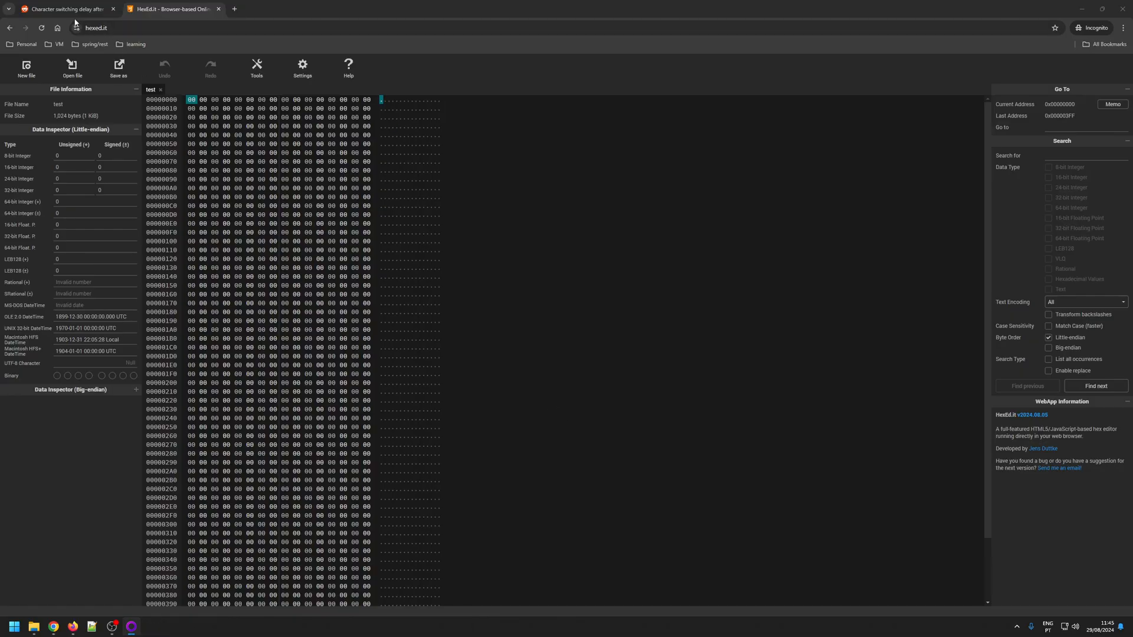
Switch to the Reddit thread 'Character switching delay after update?' with the hex values.
click(63, 8)
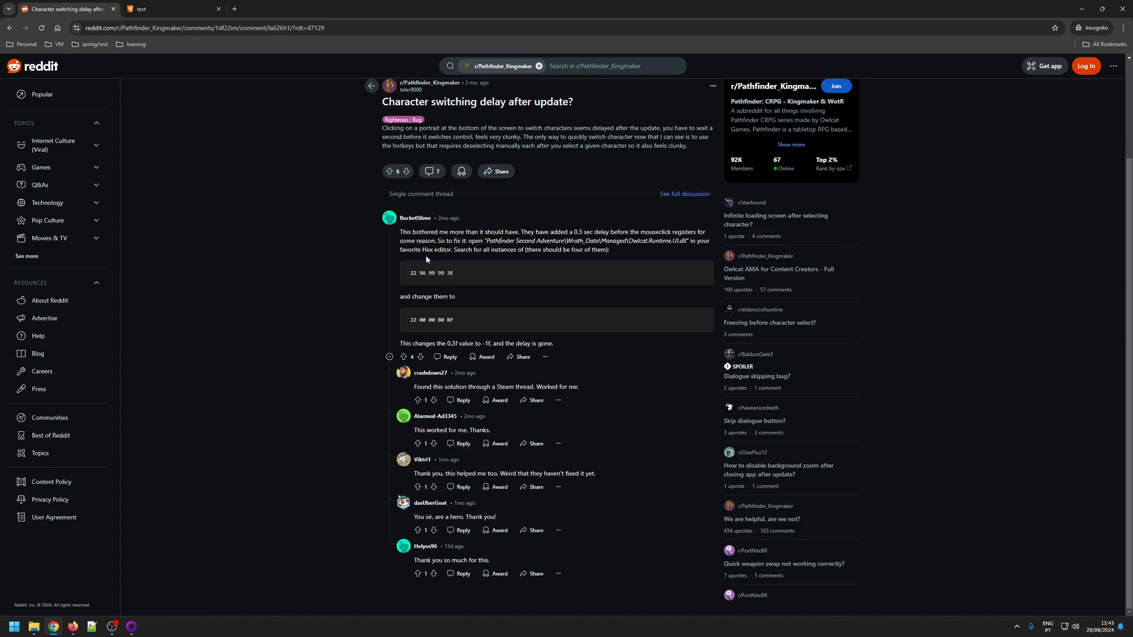
mouse_move(507, 224)
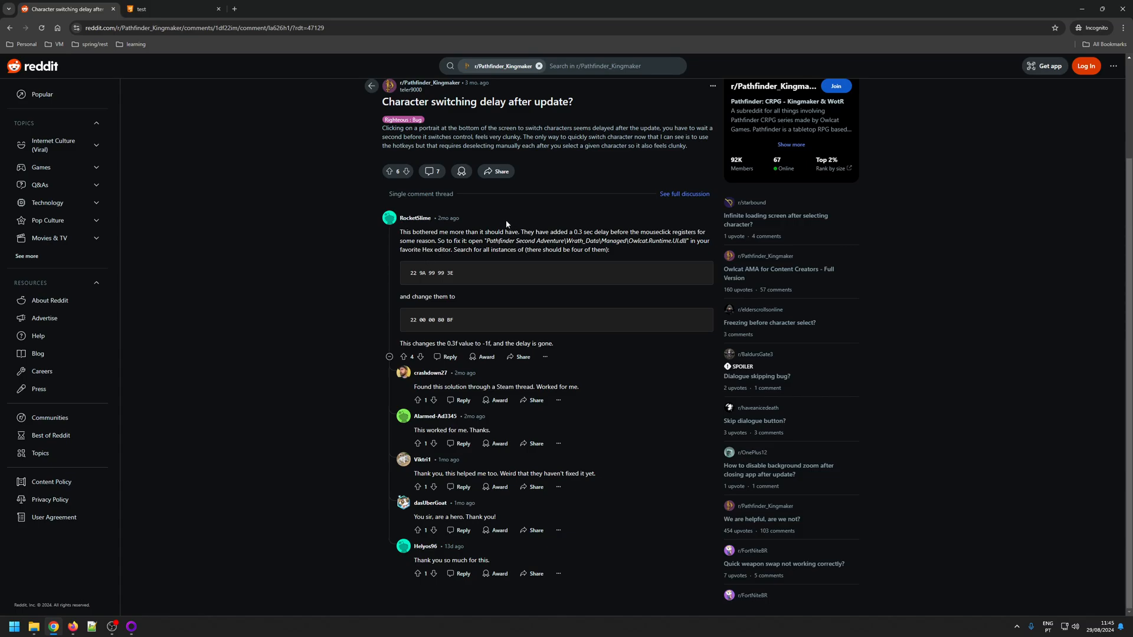
mouse_move(499, 224)
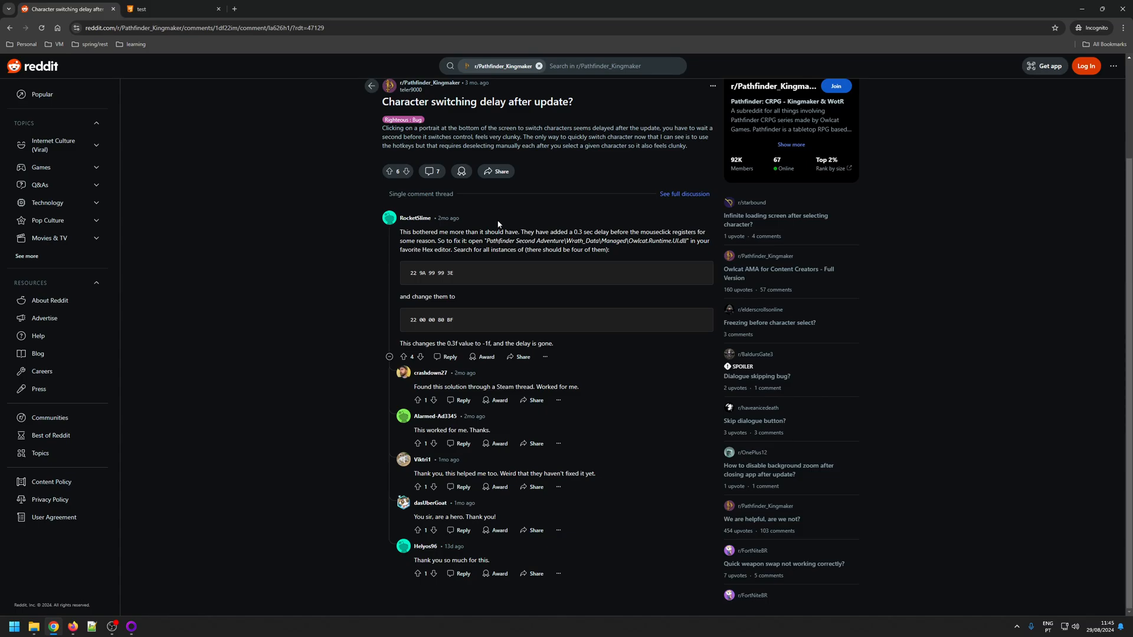
mouse_move(404, 92)
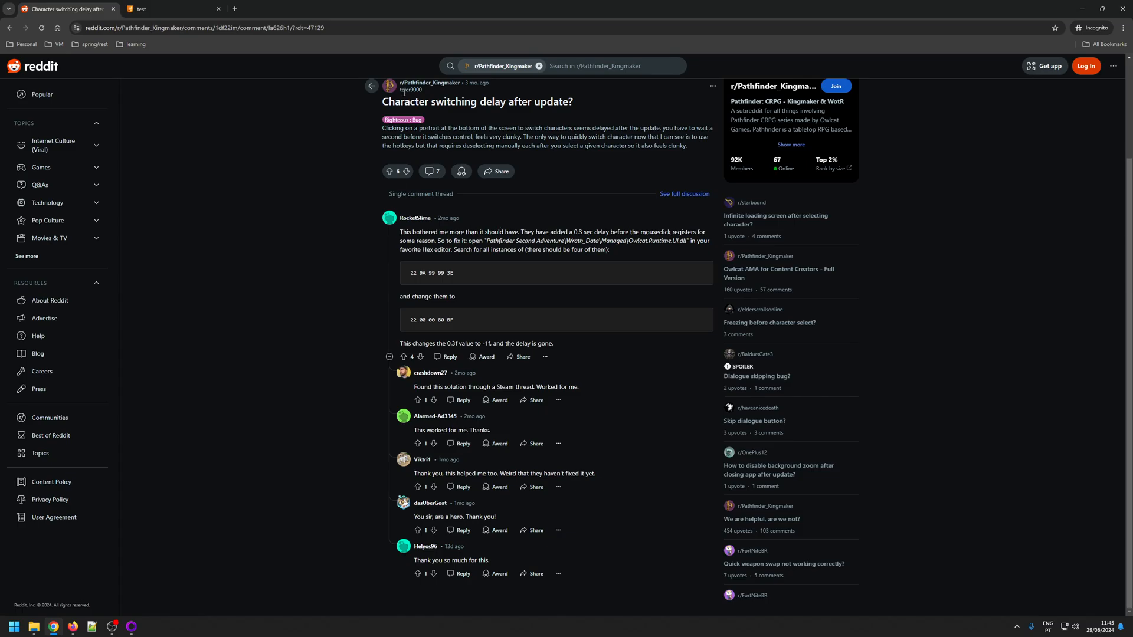
mouse_move(426, 227)
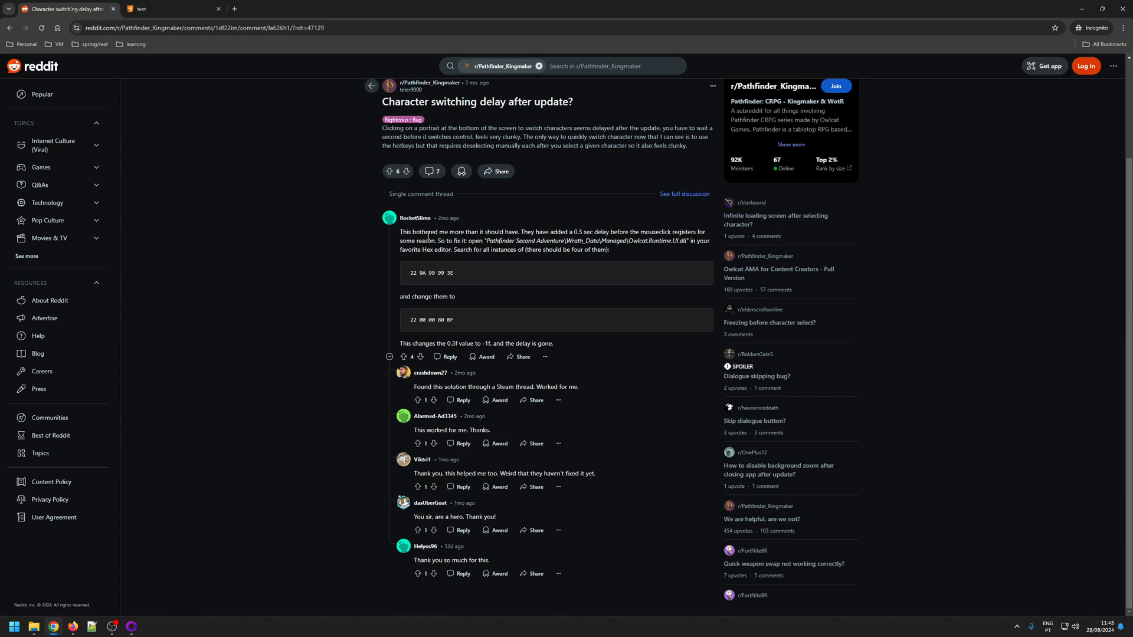
mouse_move(627, 243)
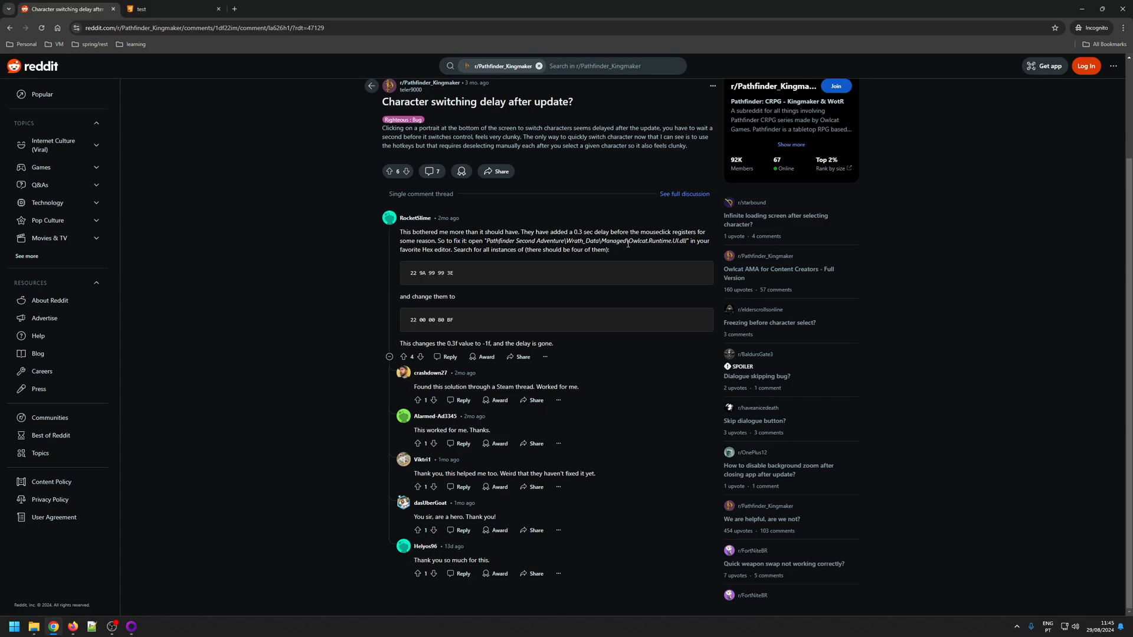
mouse_move(653, 255)
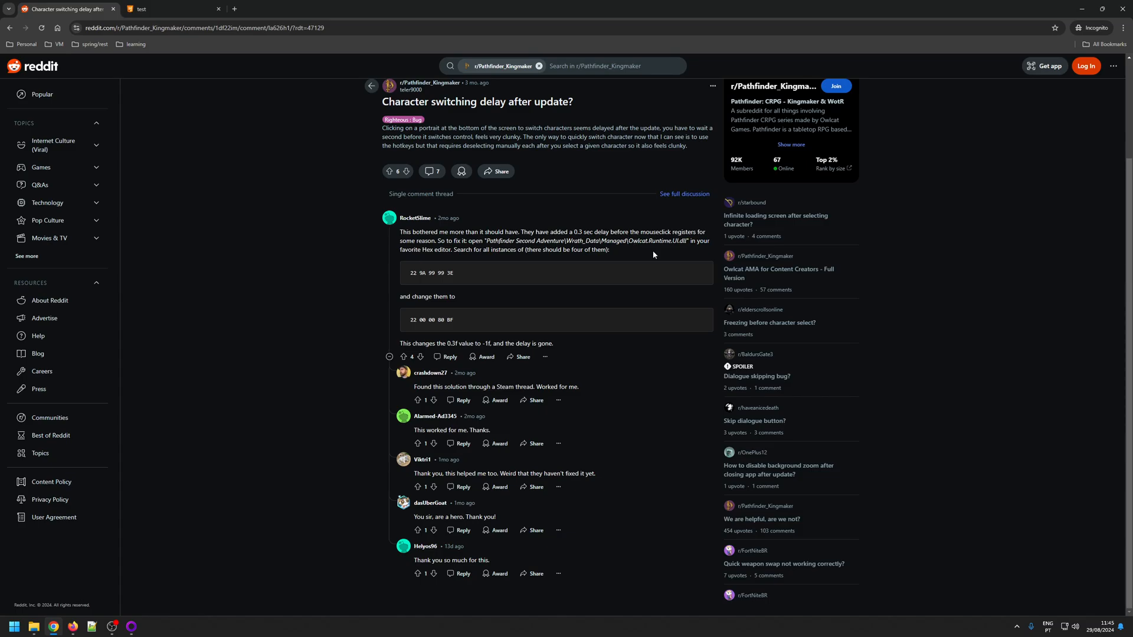
mouse_move(703, 249)
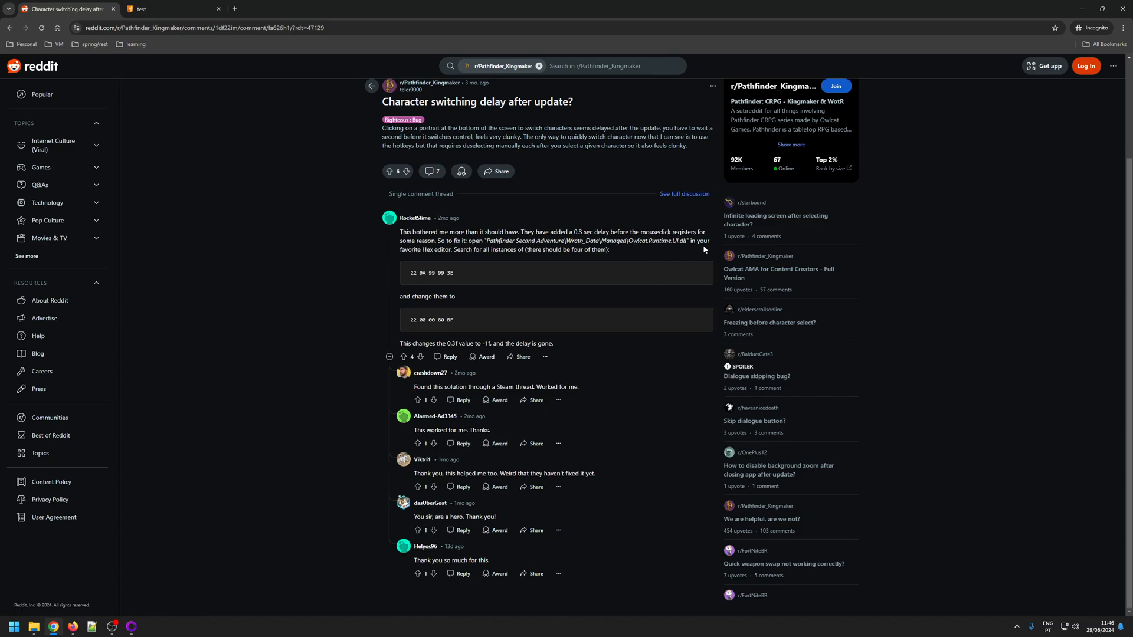
mouse_move(445, 258)
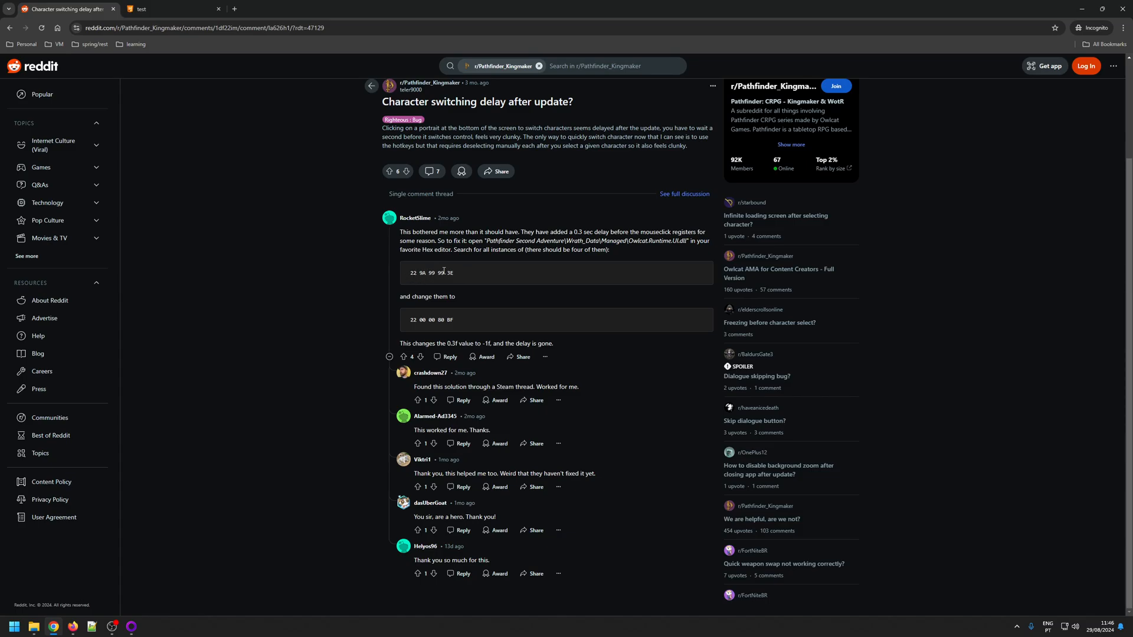
mouse_move(484, 271)
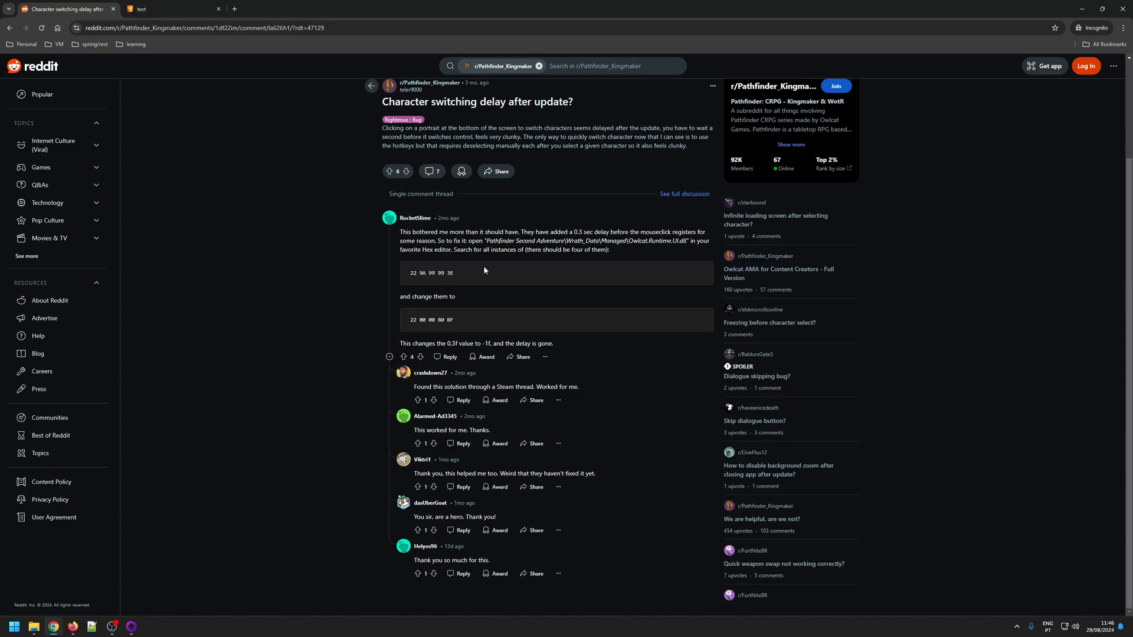
mouse_move(495, 262)
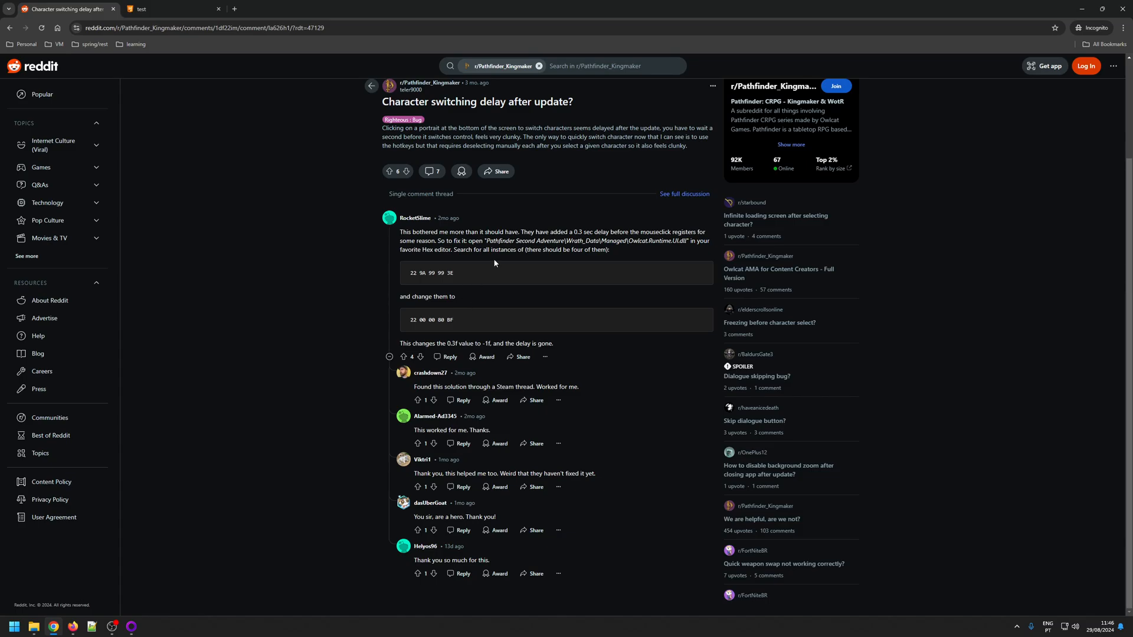
mouse_move(484, 278)
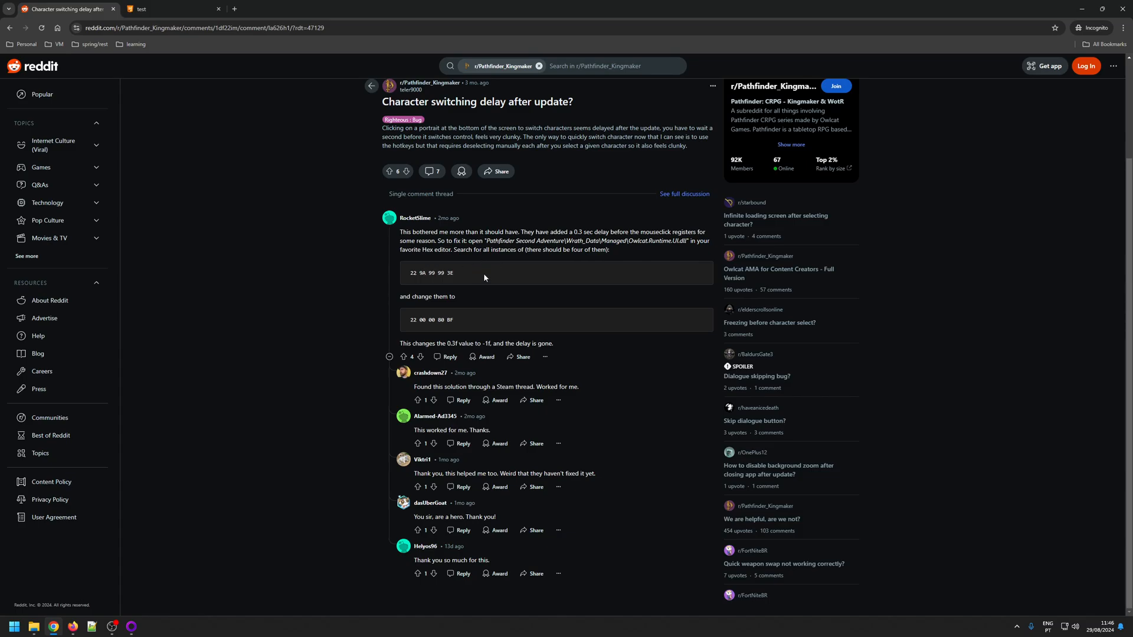
mouse_move(504, 281)
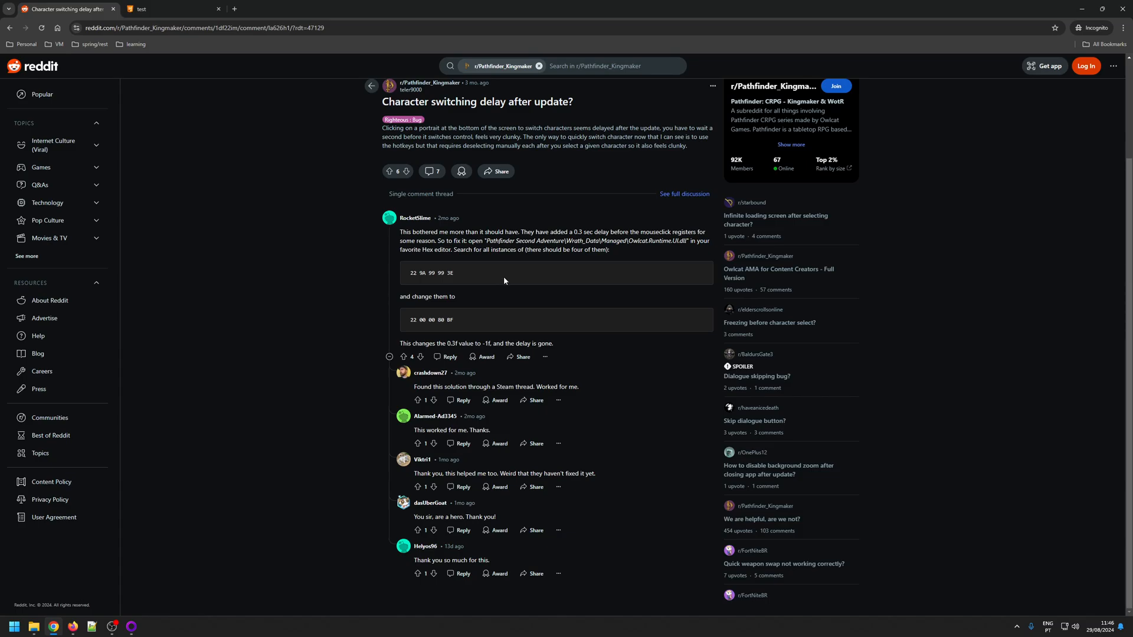
mouse_move(347, 326)
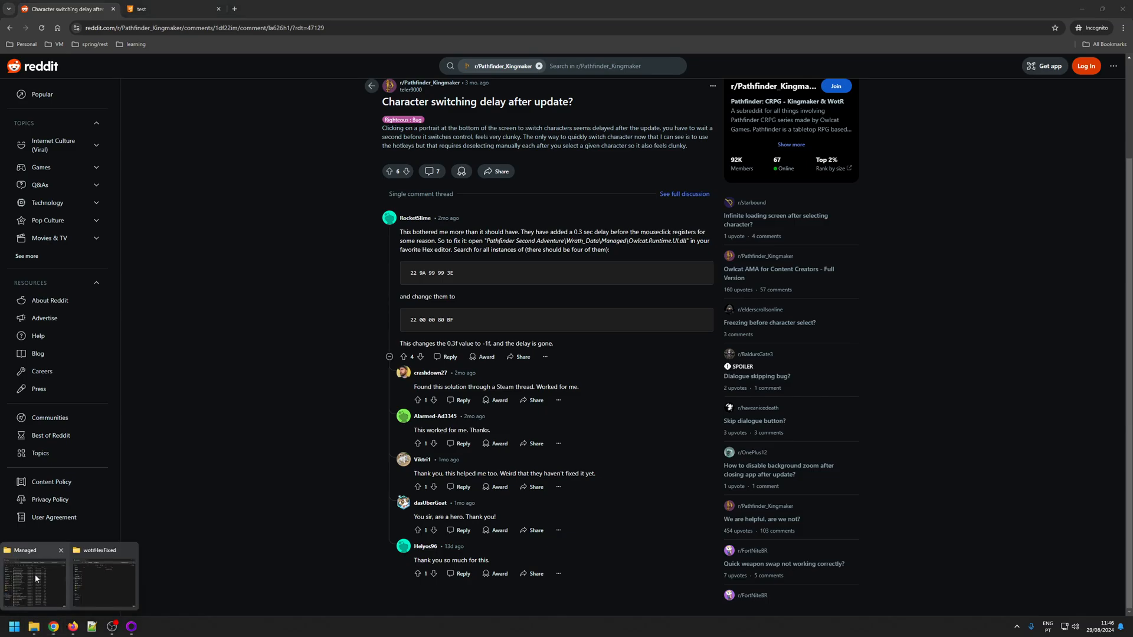
Bring up the Wrath_Data Managed folder window with Owlcat.Runtime.UI.dll.
click(32, 577)
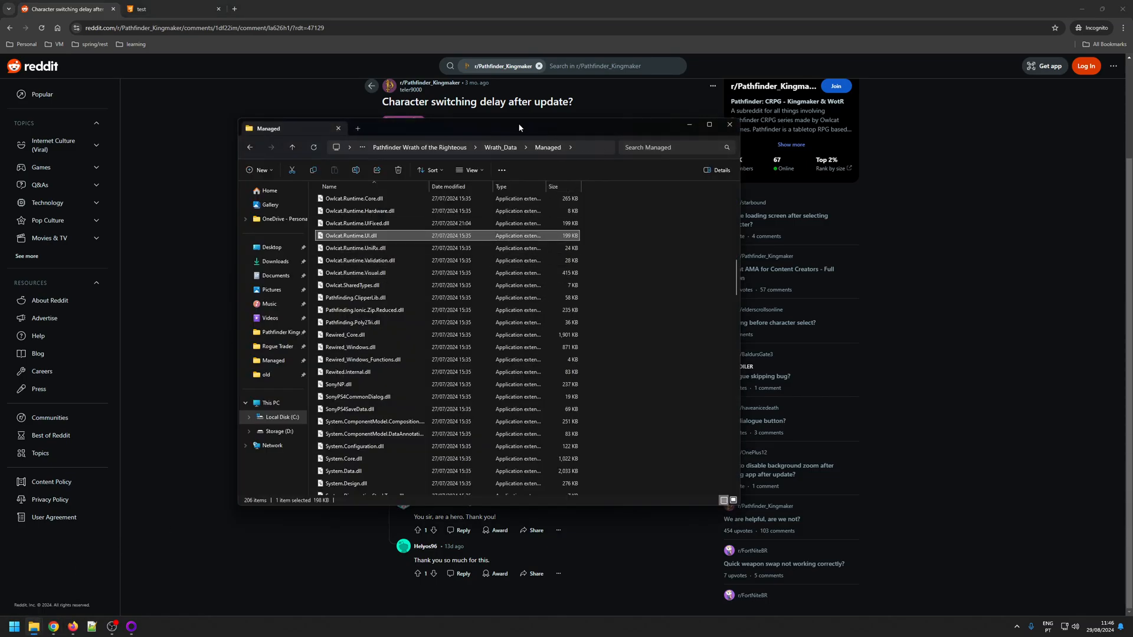
mouse_move(499, 148)
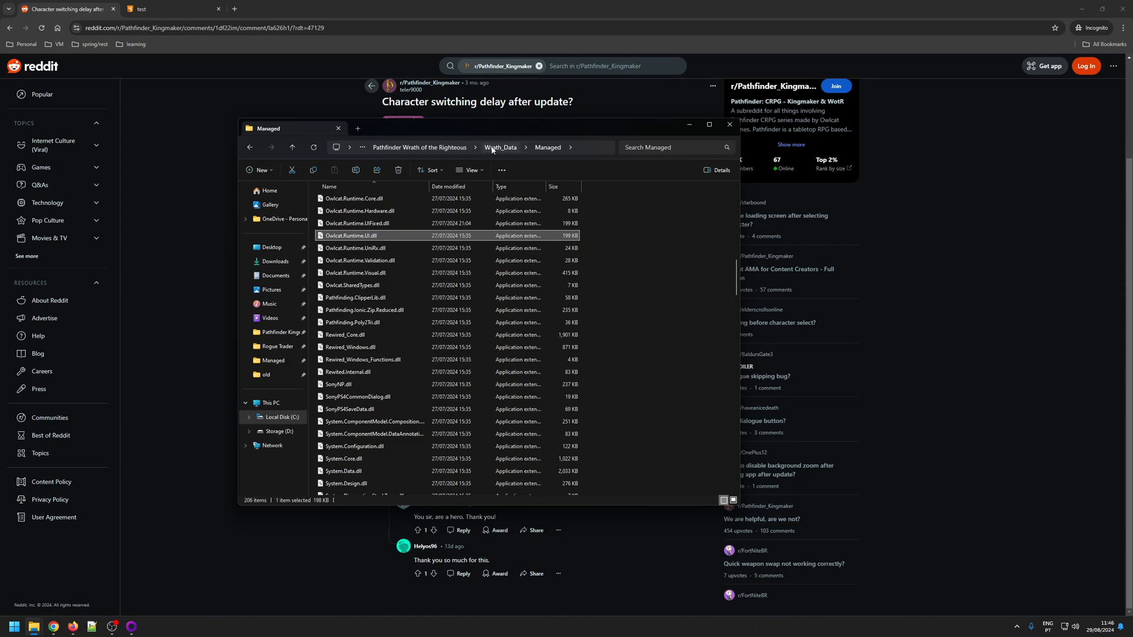
mouse_move(548, 147)
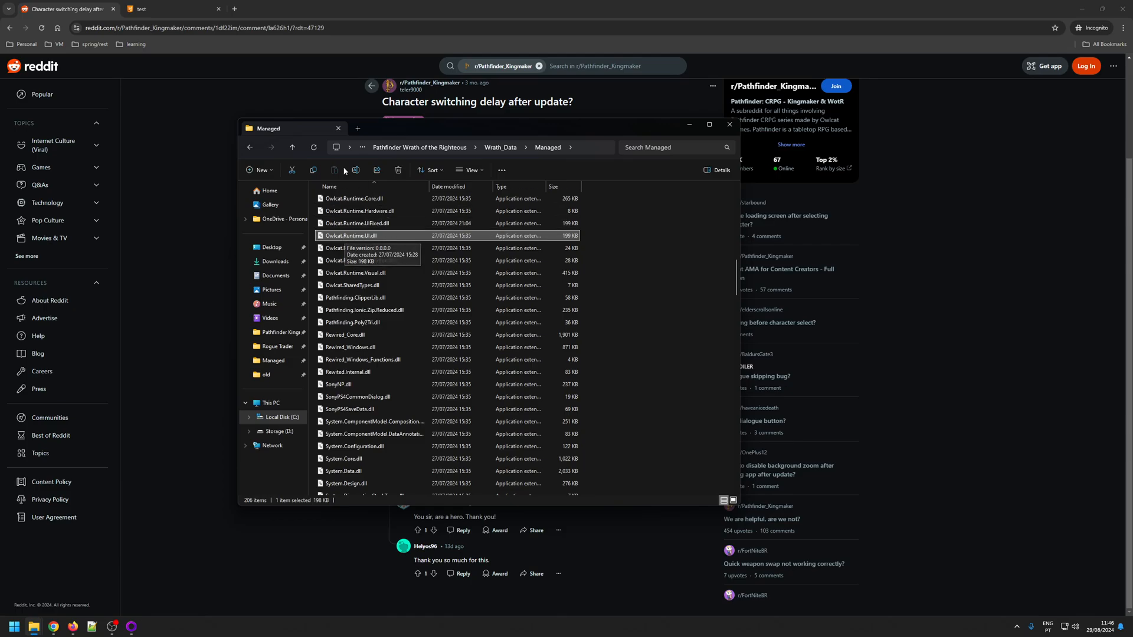
mouse_move(393, 239)
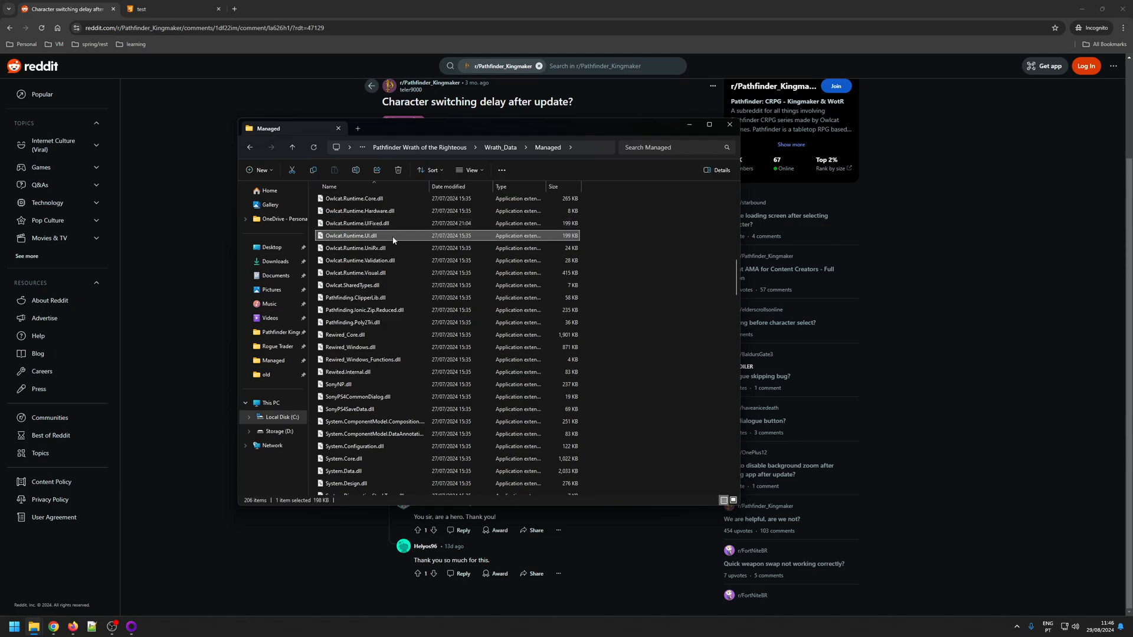
mouse_move(399, 236)
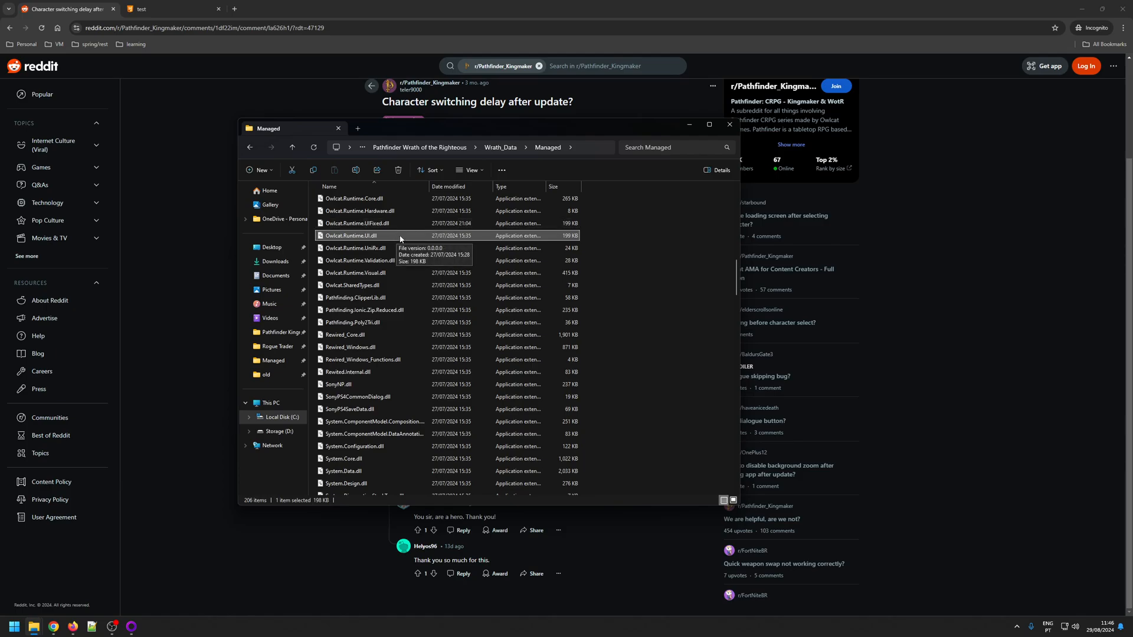
mouse_move(152, 20)
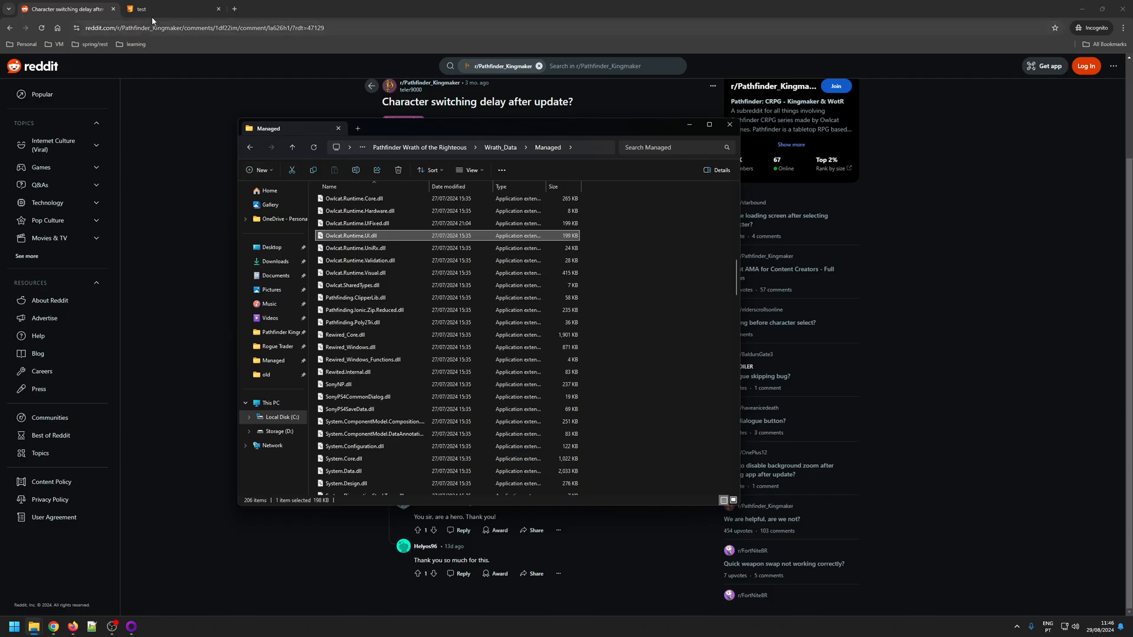
Switch to the HexEd.it tab showing the blank 1,024-byte test file.
click(170, 8)
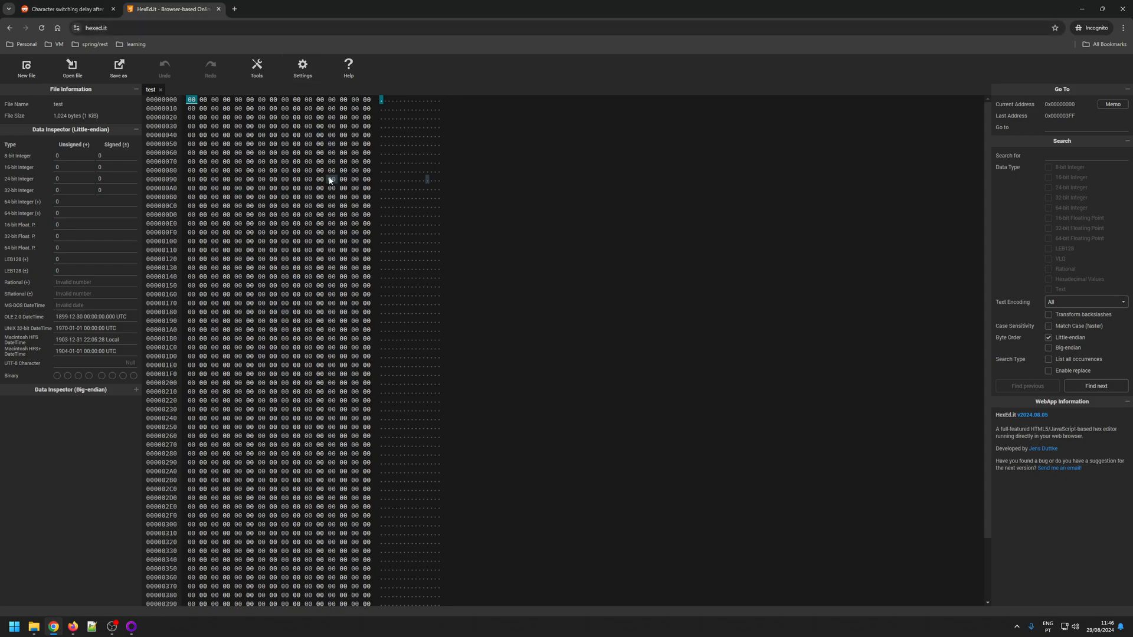
mouse_move(599, 396)
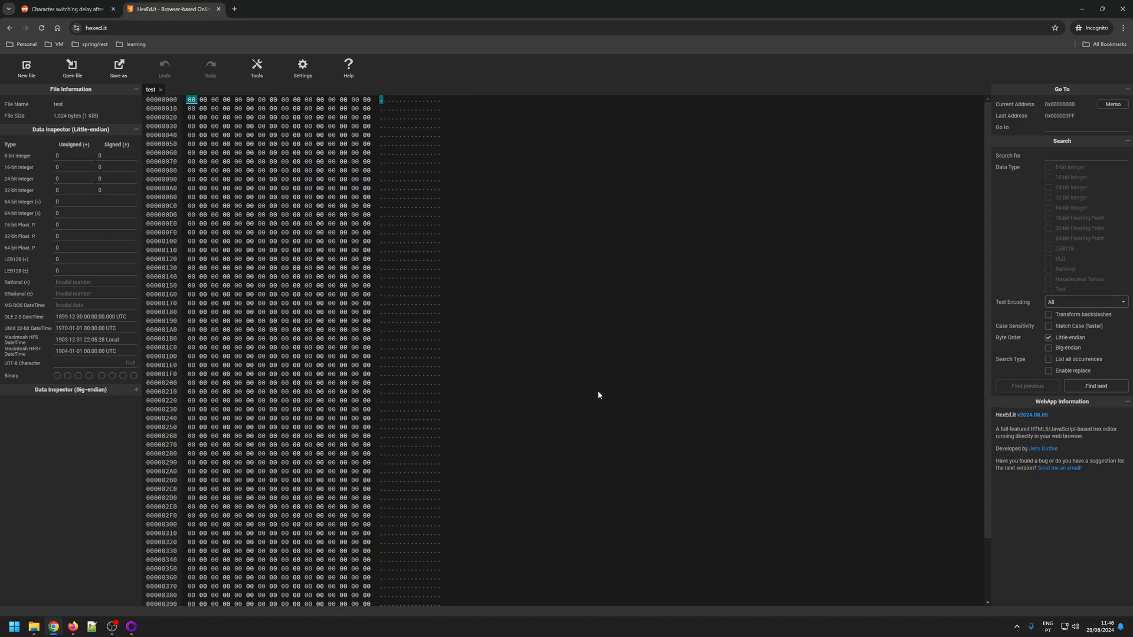
mouse_move(538, 351)
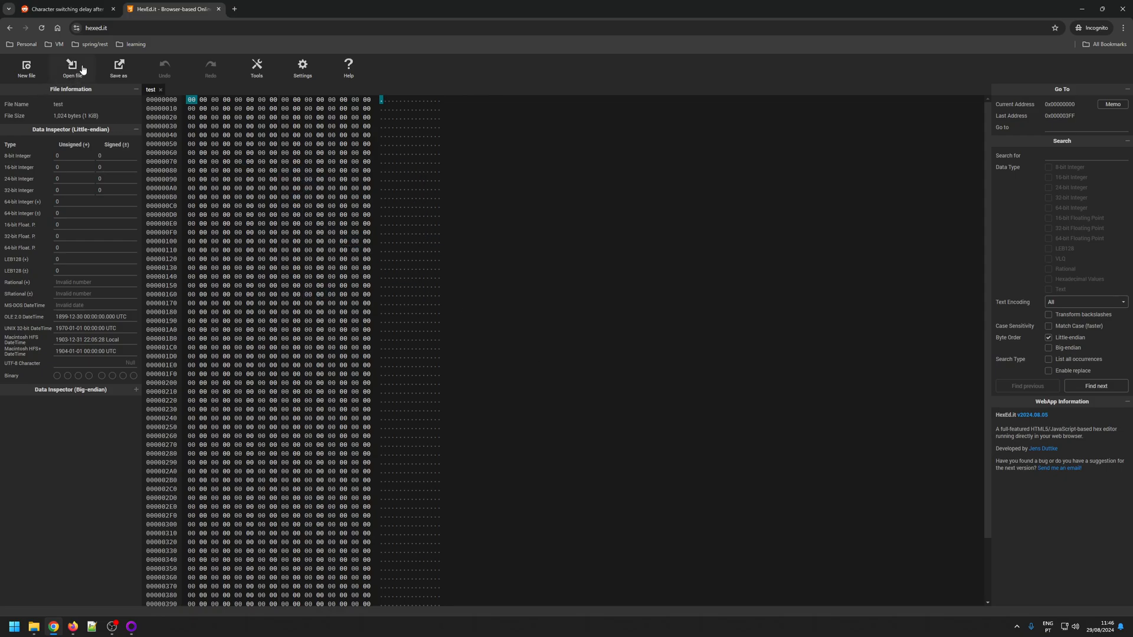
Load Owlcat.Runtime.UI.dll from Wrath_Data > Managed into the hex editor.
click(71, 68)
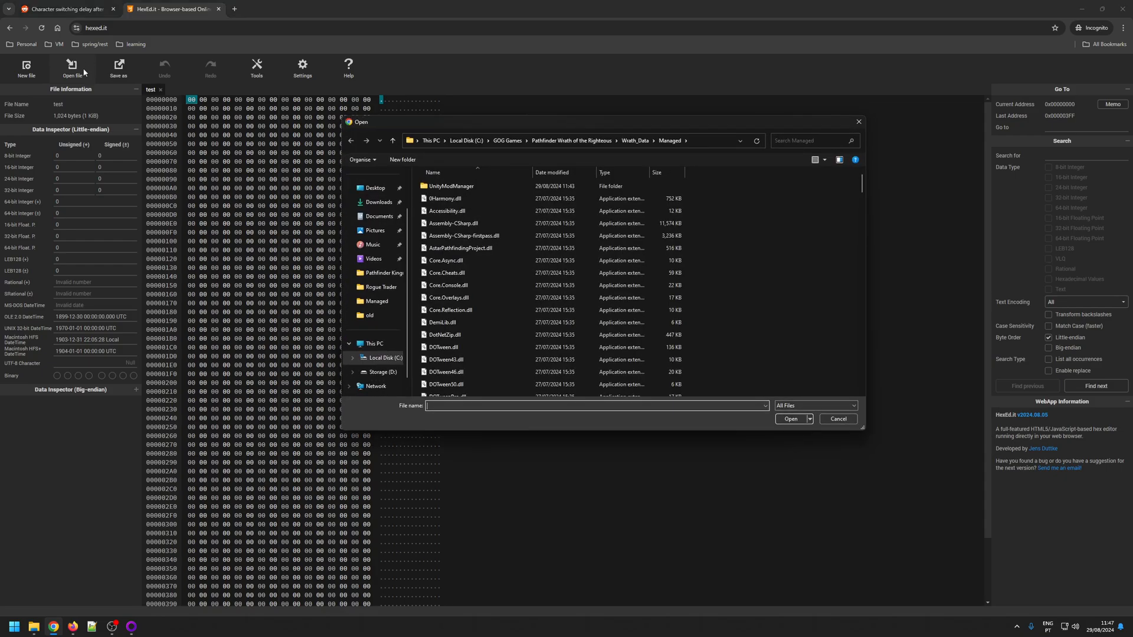
mouse_move(551, 161)
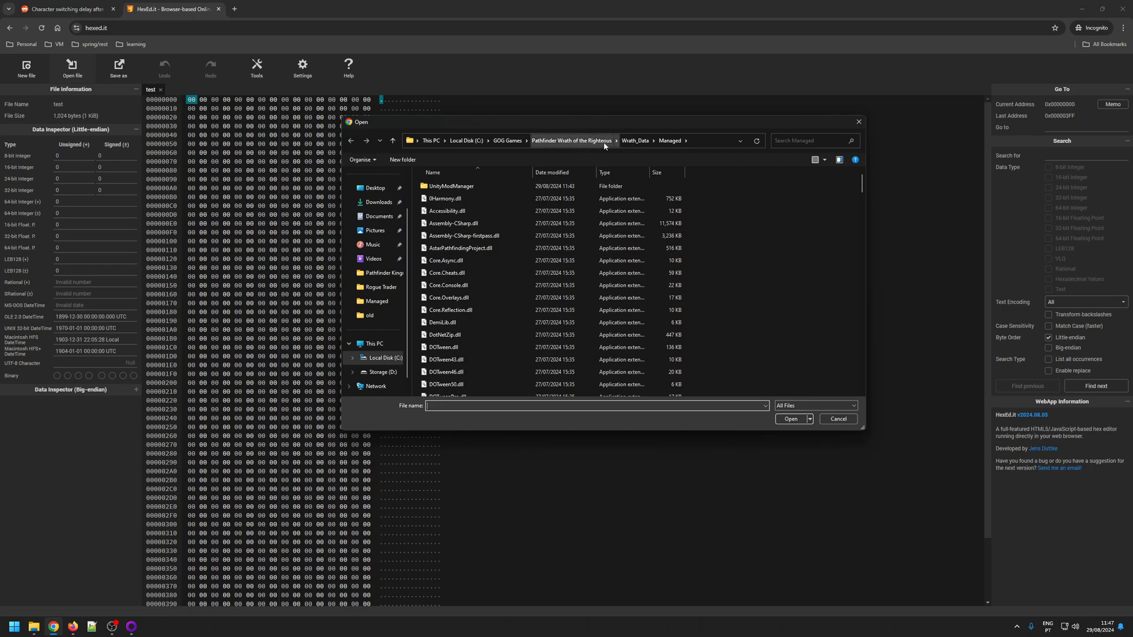
mouse_move(511, 153)
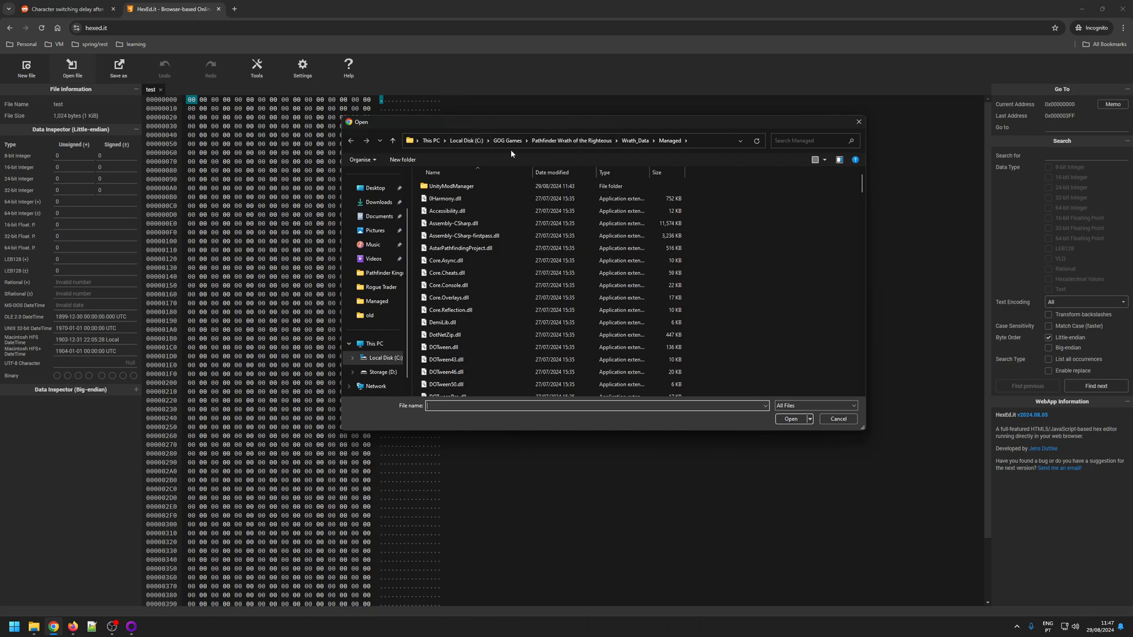
mouse_move(582, 149)
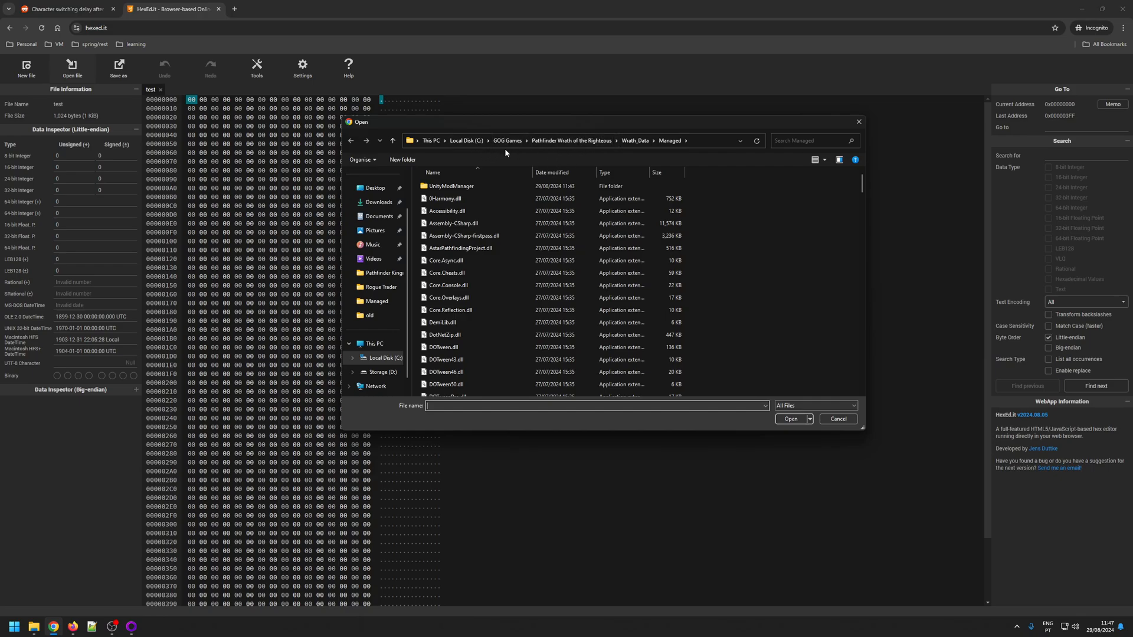
mouse_move(565, 171)
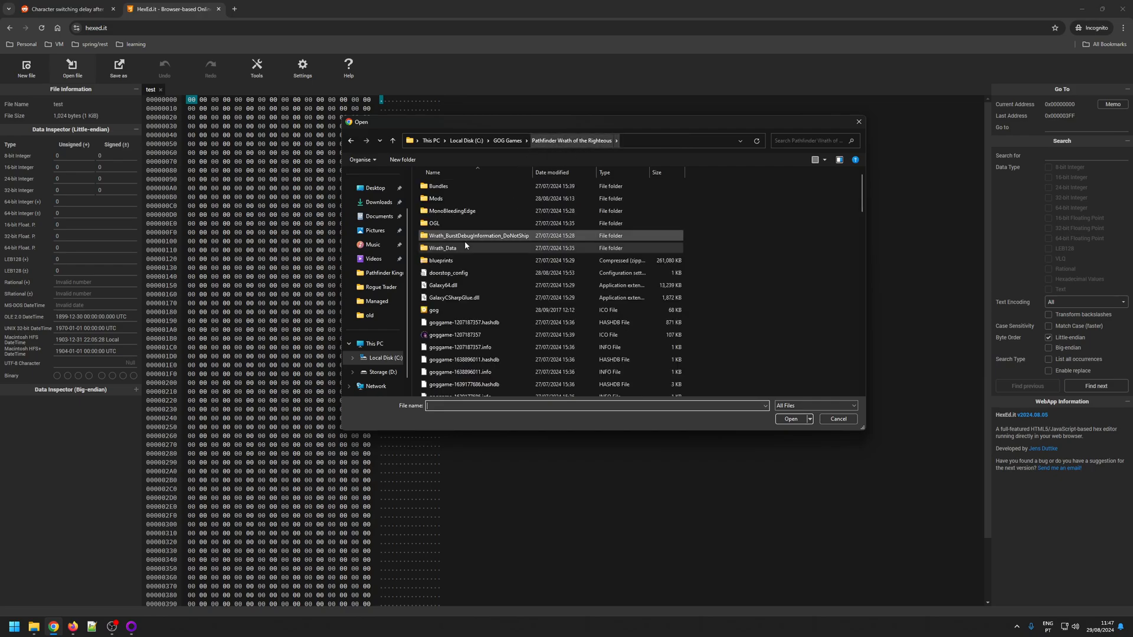
double_click(442, 248)
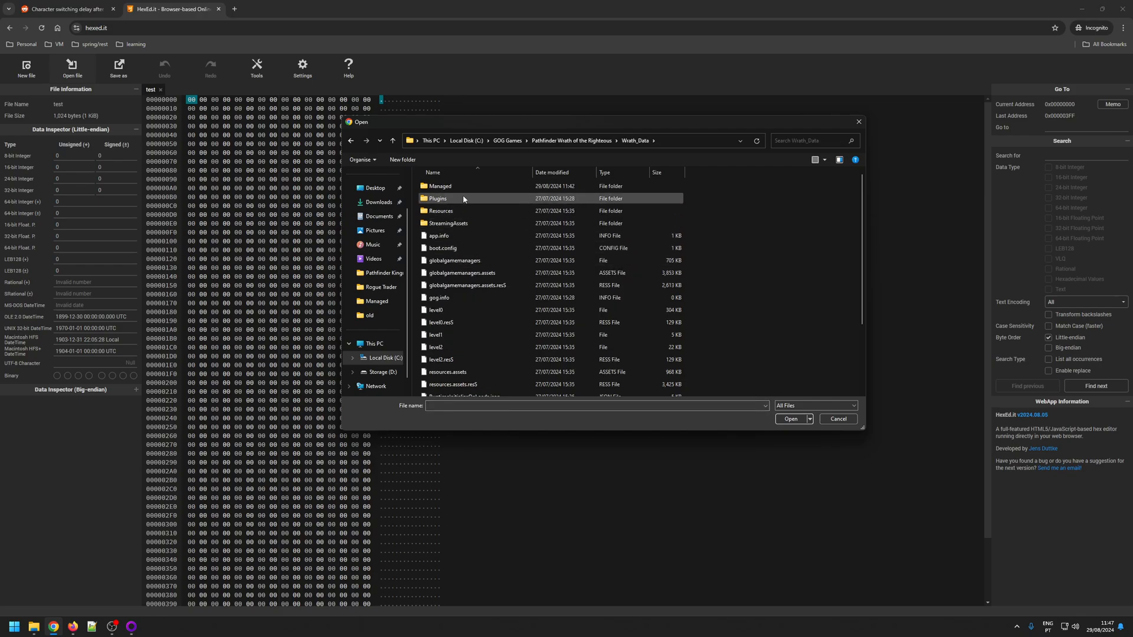
double_click(439, 185)
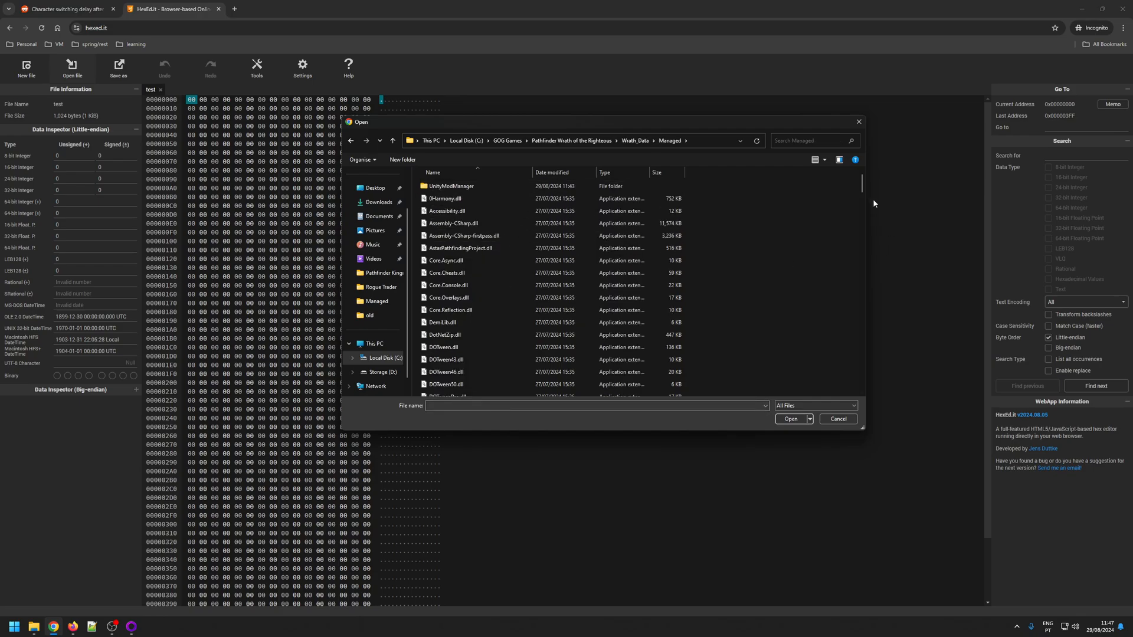
scroll(down, 3)
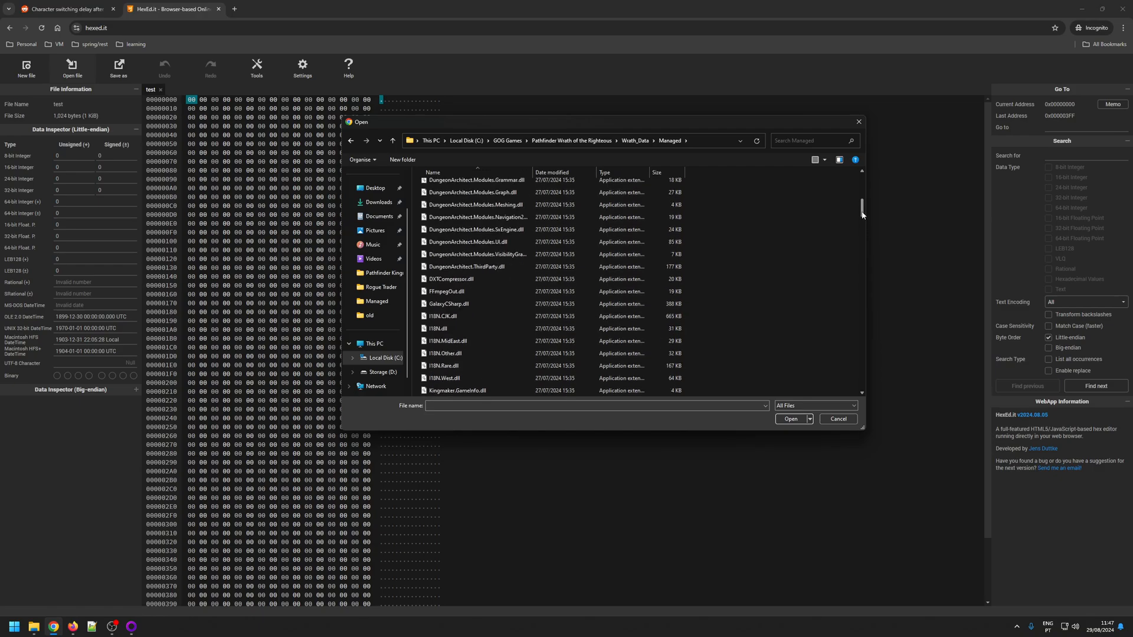
scroll(down, 3)
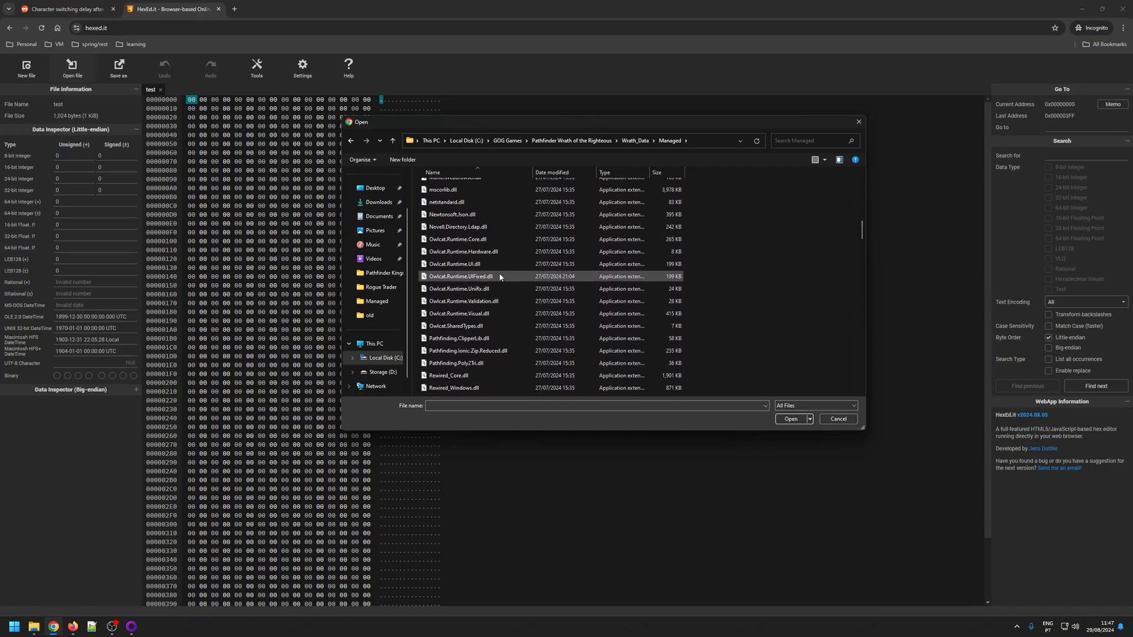
click(456, 263)
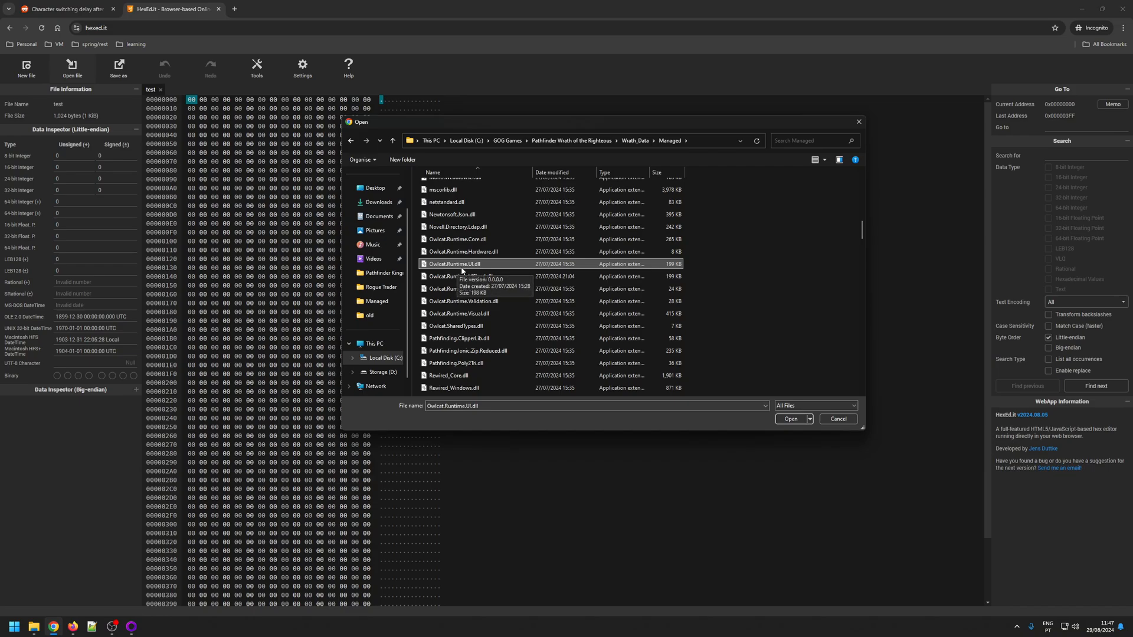
mouse_move(479, 269)
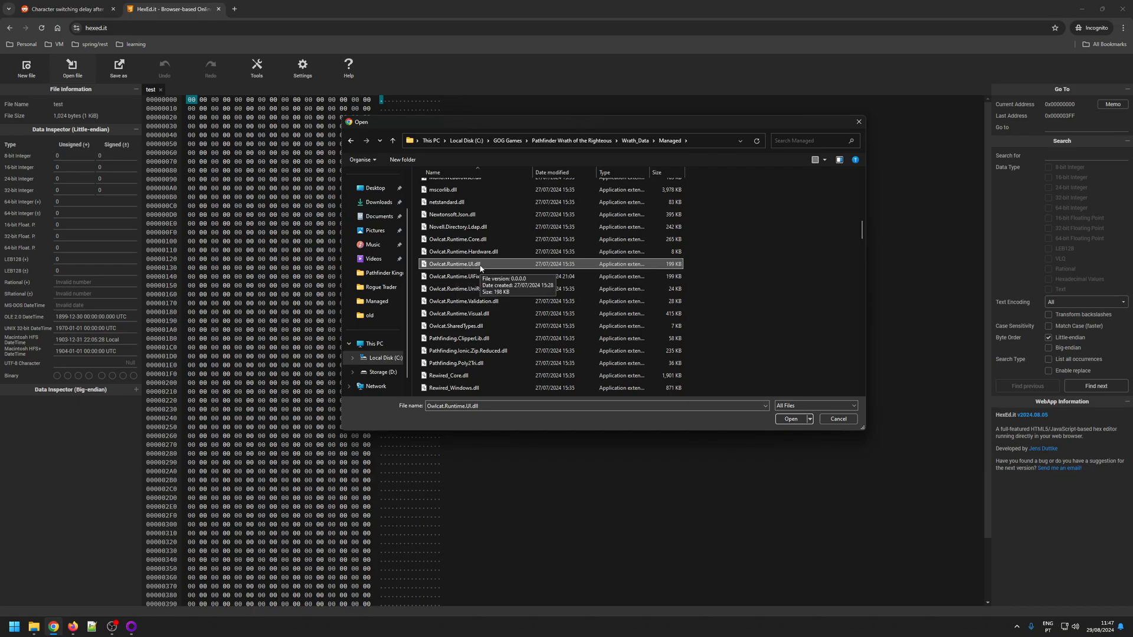
click(791, 419)
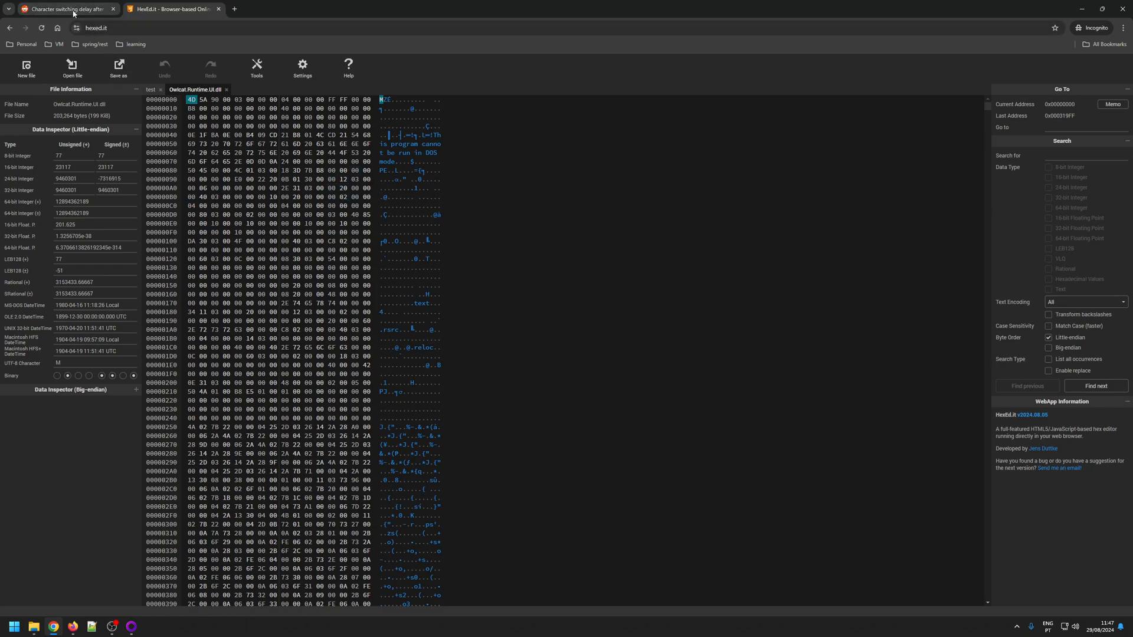
Copy 22 9A 99 99 3E from the Reddit comment and return to HexEd.it.
click(65, 8)
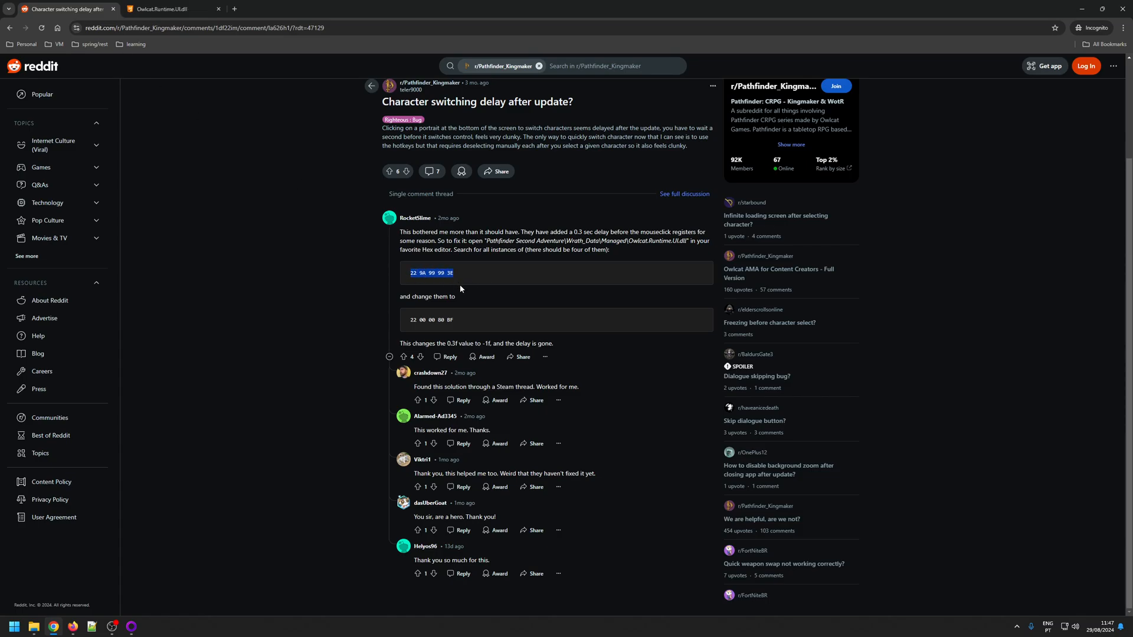
mouse_move(476, 290)
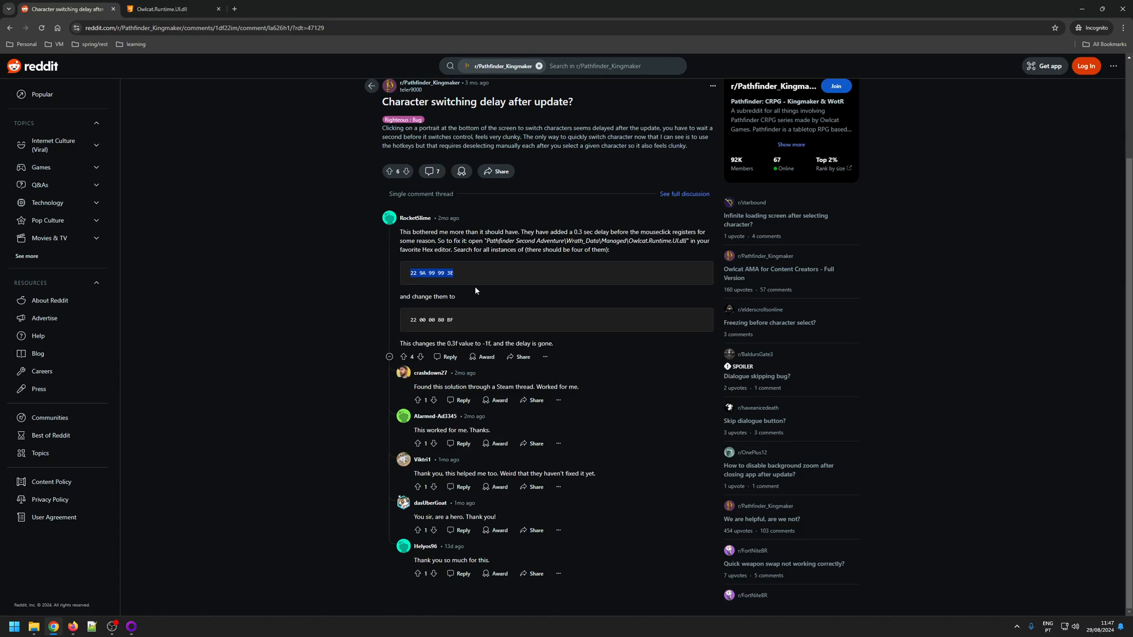
mouse_move(415, 275)
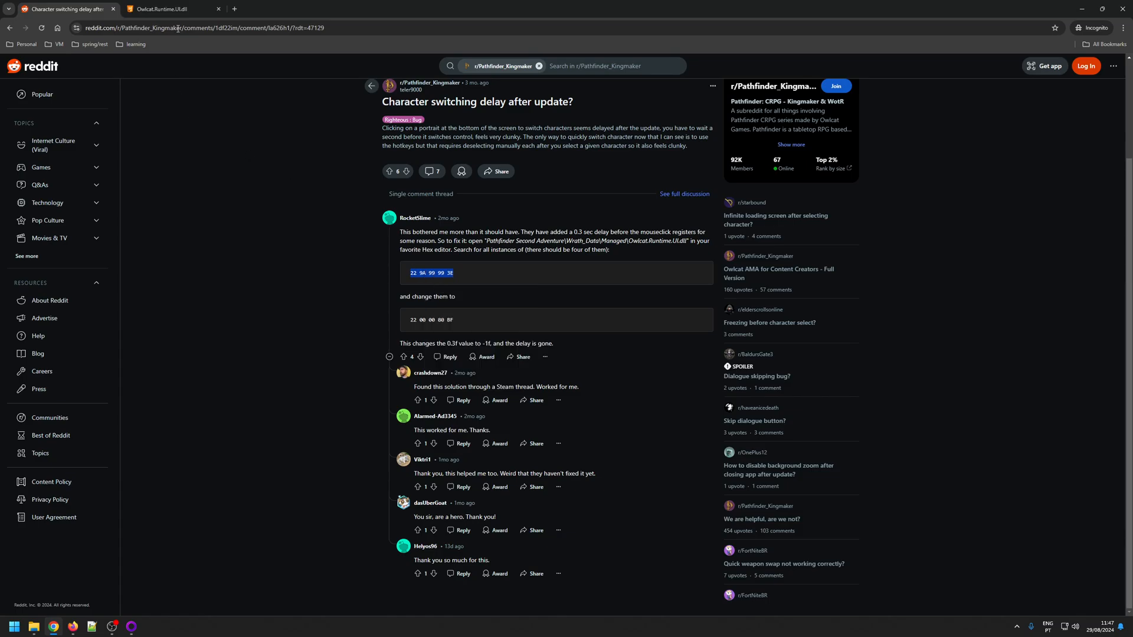
click(171, 8)
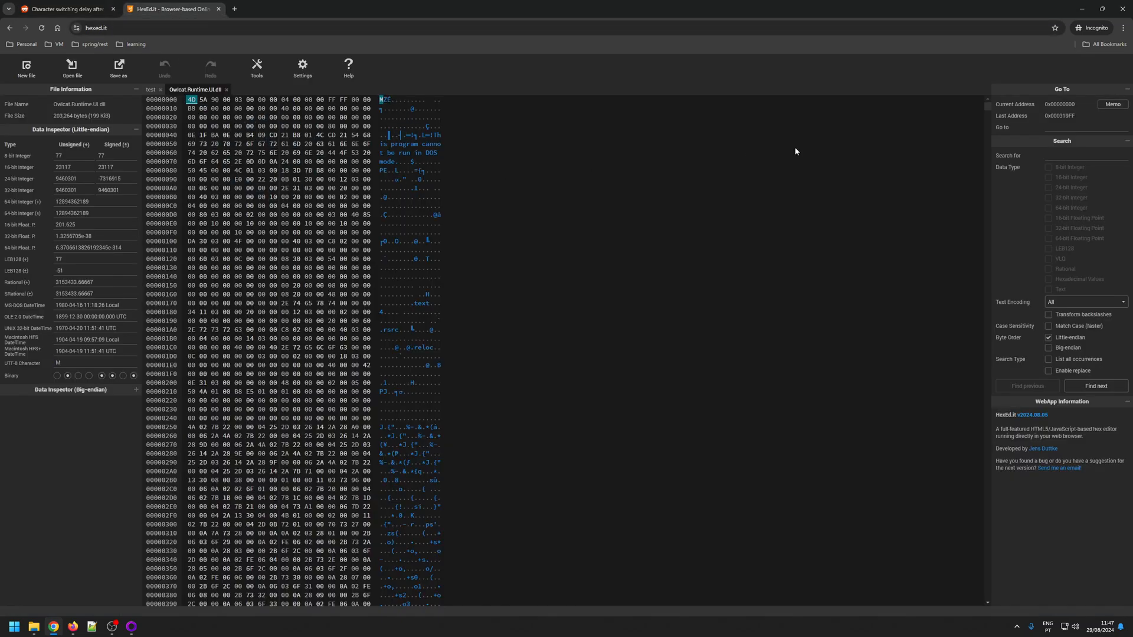
Search the DLL for 22 9A 99 99 3E and find its first match near offset 0x11FFE.
click(1084, 156)
text(22 9A 99 99 3E)
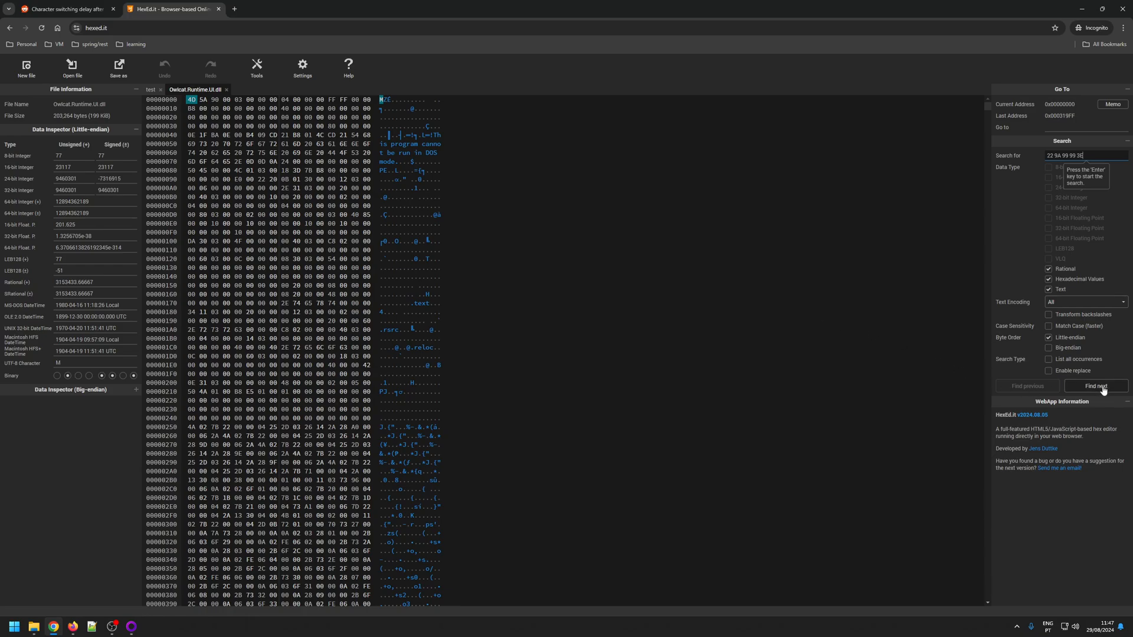
click(1096, 386)
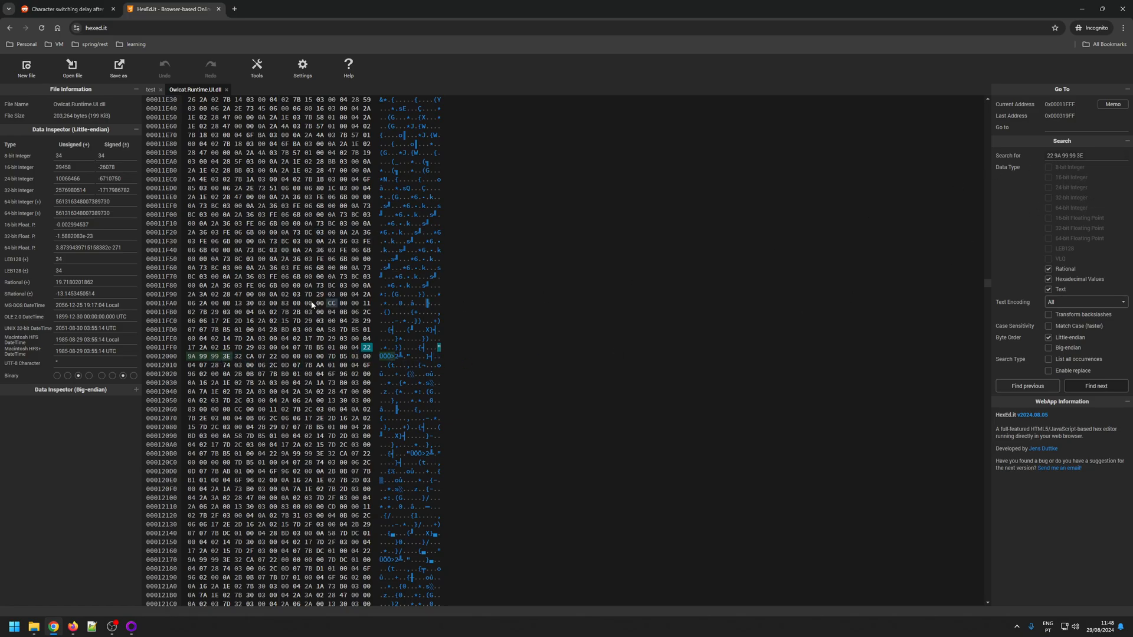
mouse_move(582, 368)
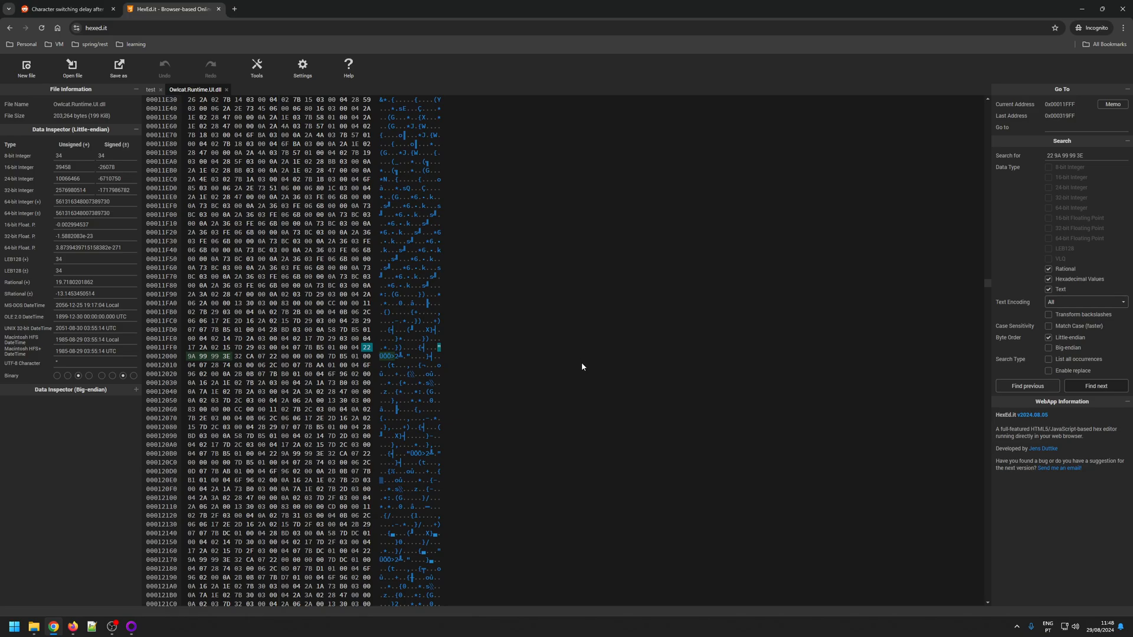
mouse_move(498, 360)
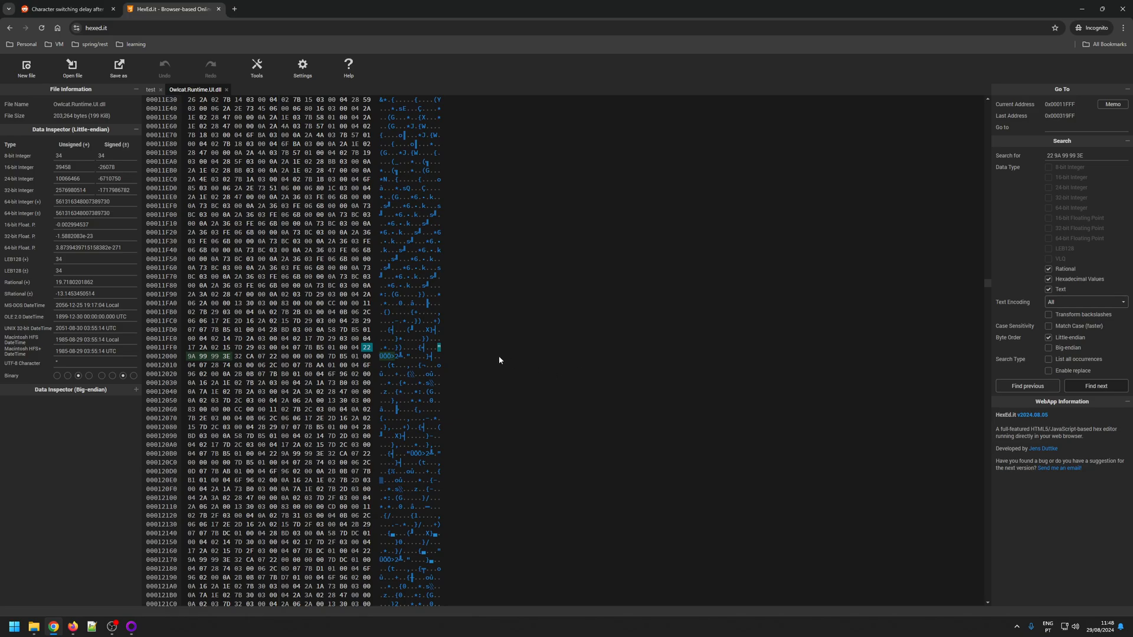
mouse_move(597, 358)
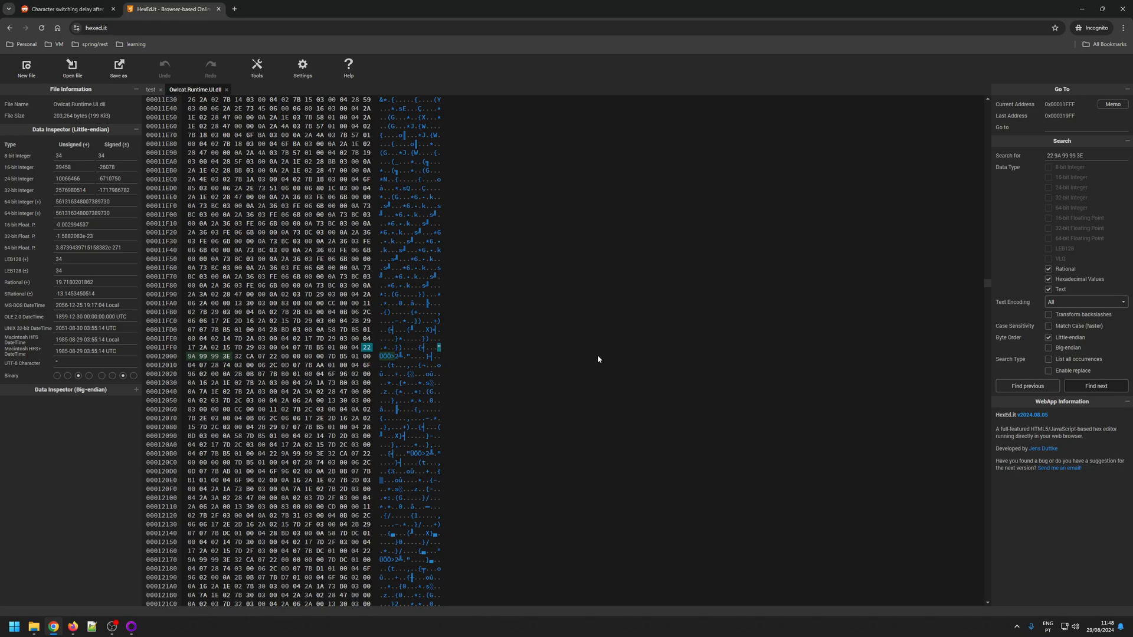
mouse_move(807, 398)
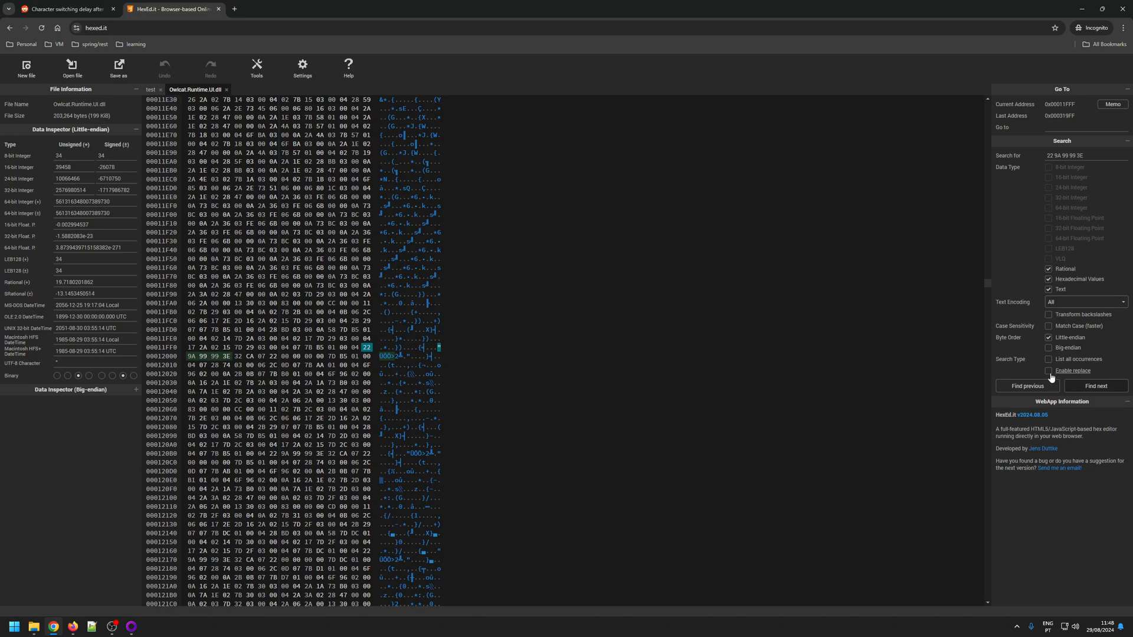
Enable replace and enter 22 00 00 80 BF from the Reddit comment as the replacement bytes.
click(1049, 371)
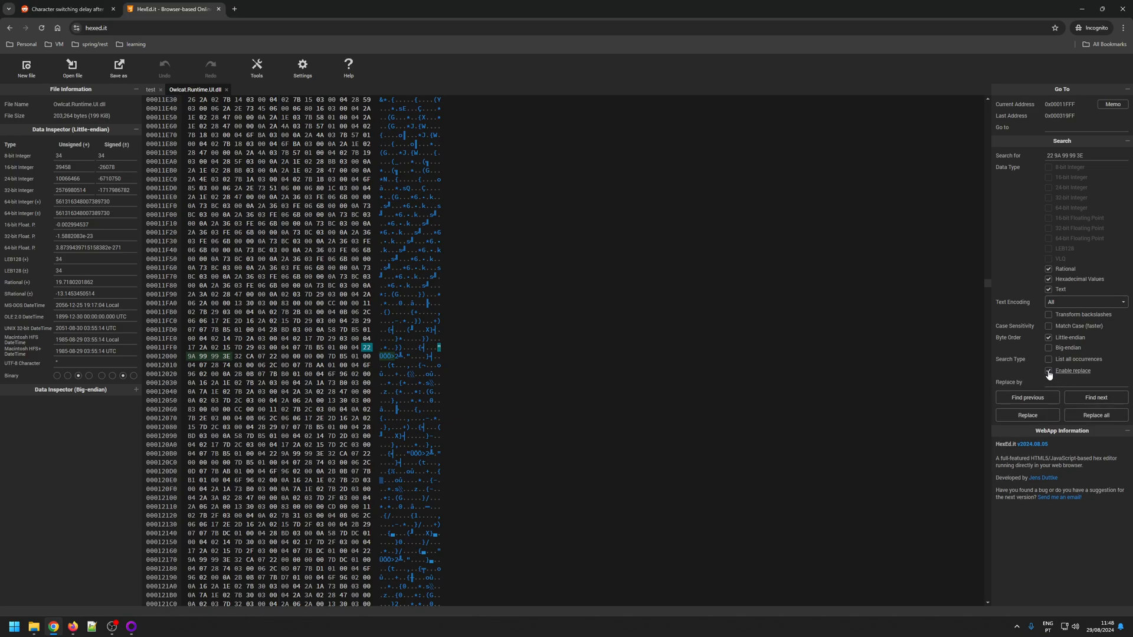
click(65, 8)
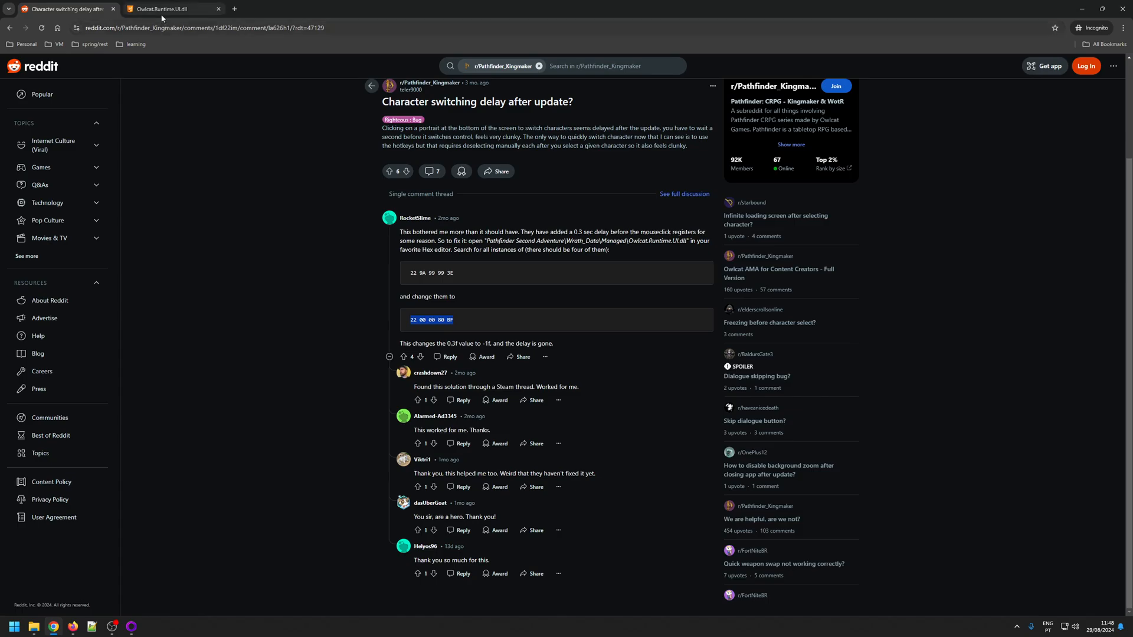
click(172, 8)
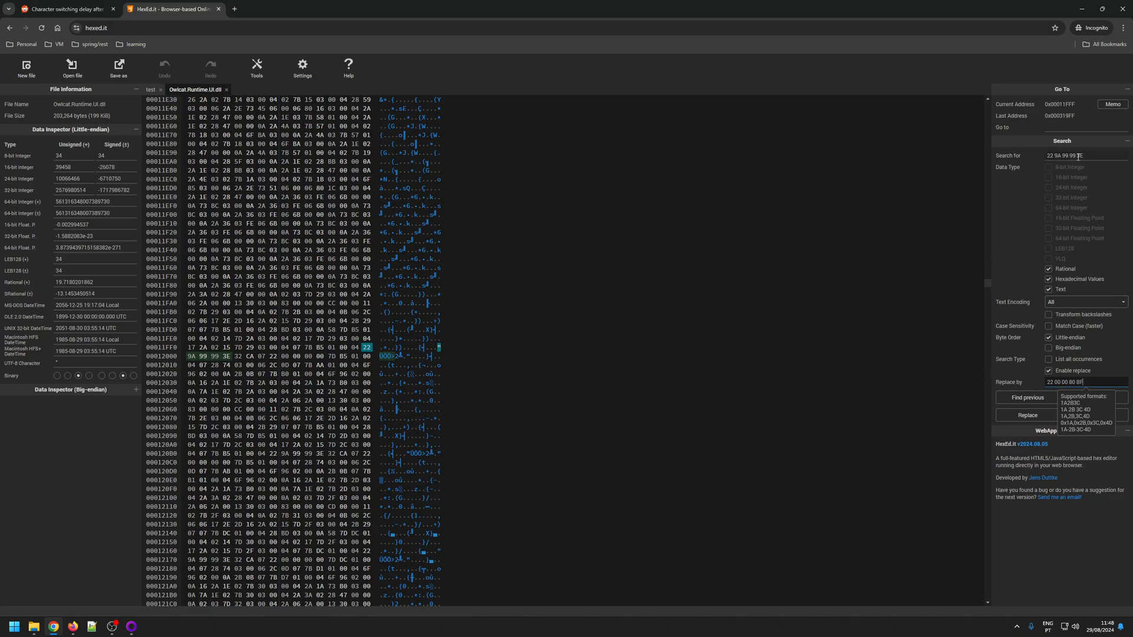
click(1076, 155)
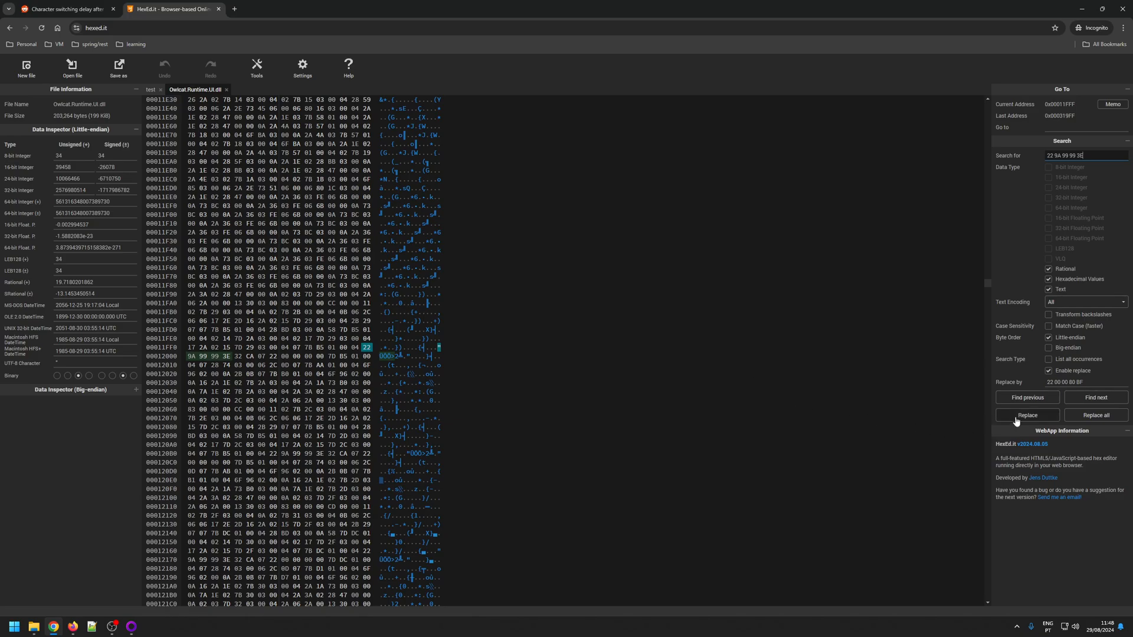
Replace all three occurrences of 22 9A 99 99 3E and dismiss the no-more-matches message.
click(1027, 415)
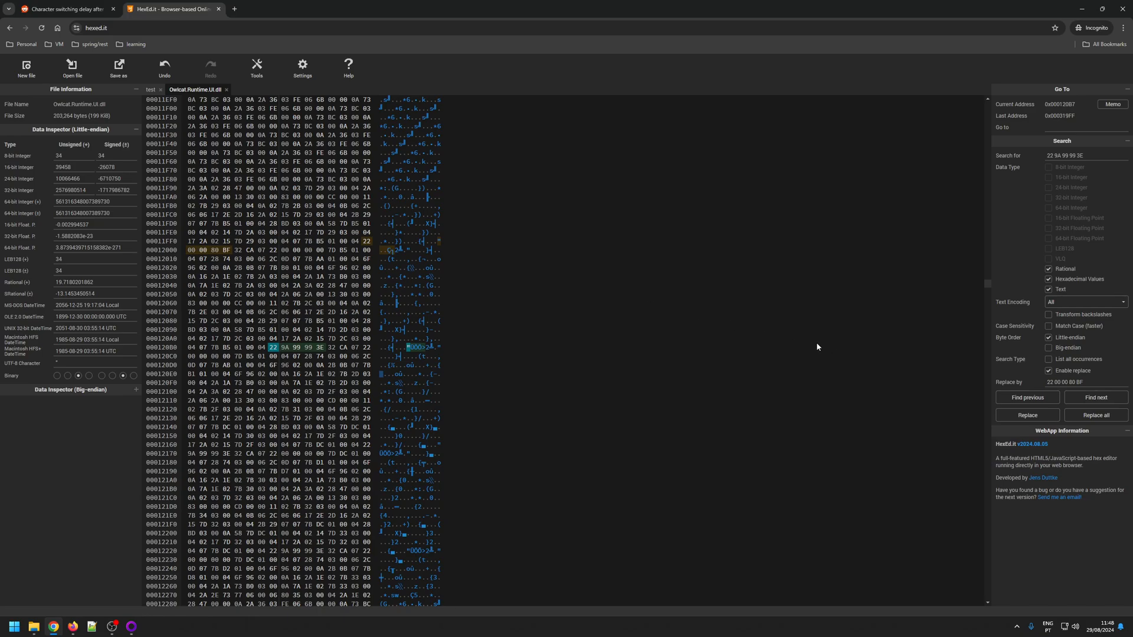
mouse_move(865, 418)
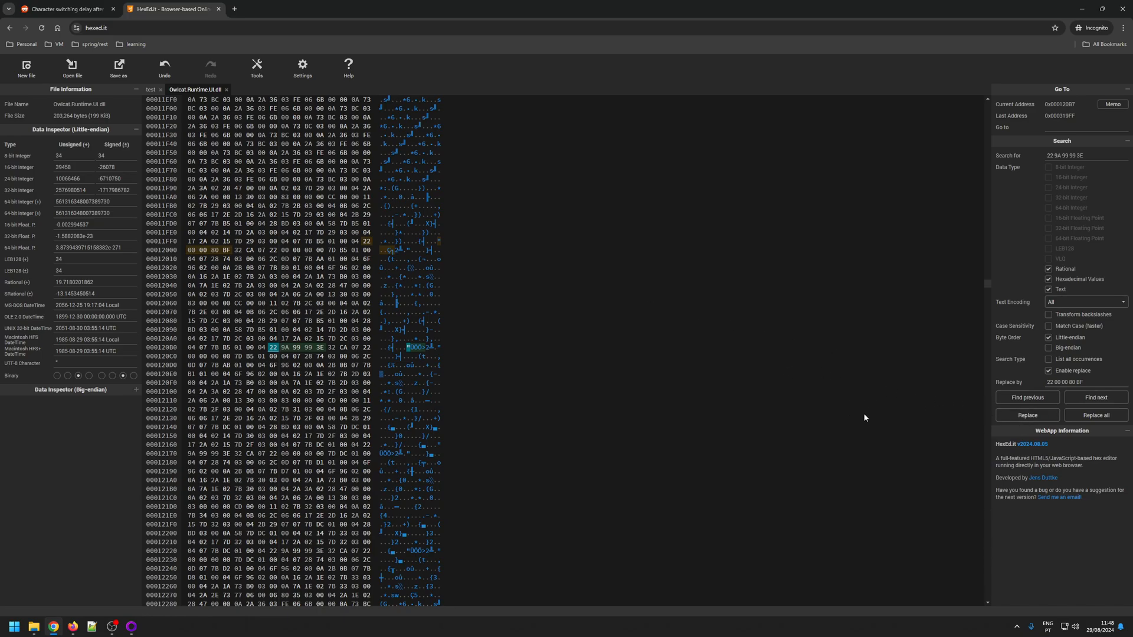
click(1027, 414)
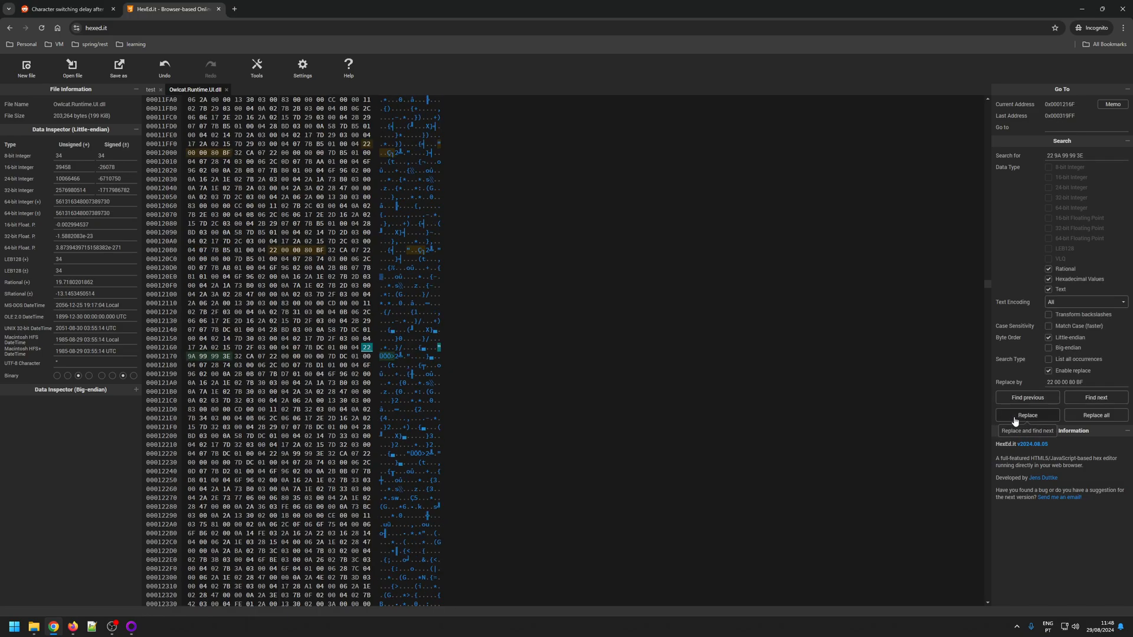
click(1026, 414)
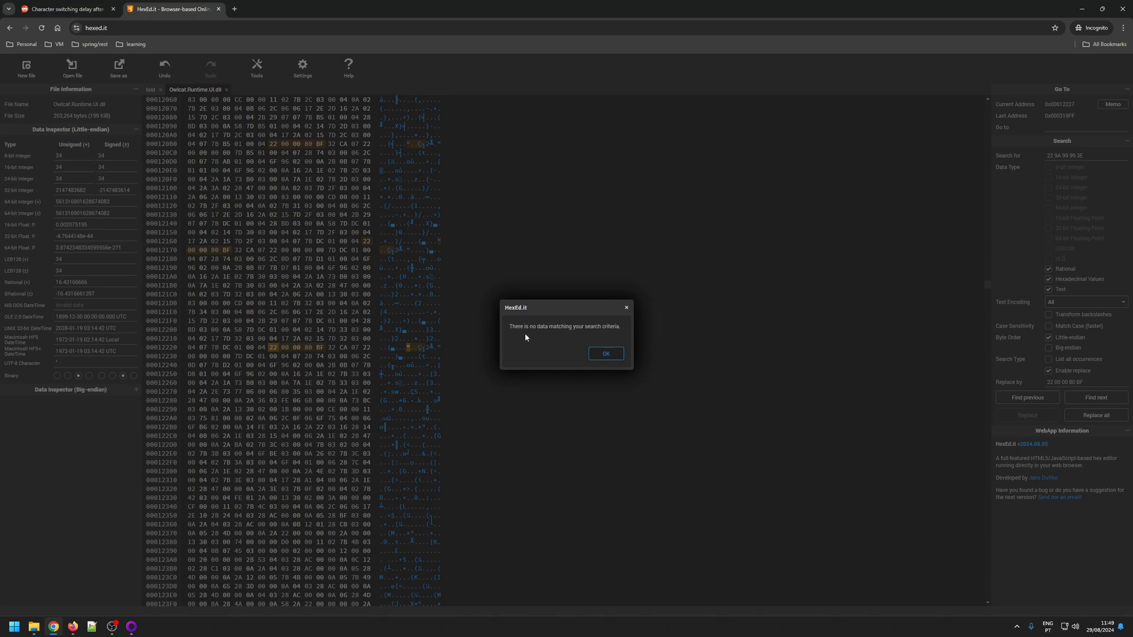
mouse_move(394, 209)
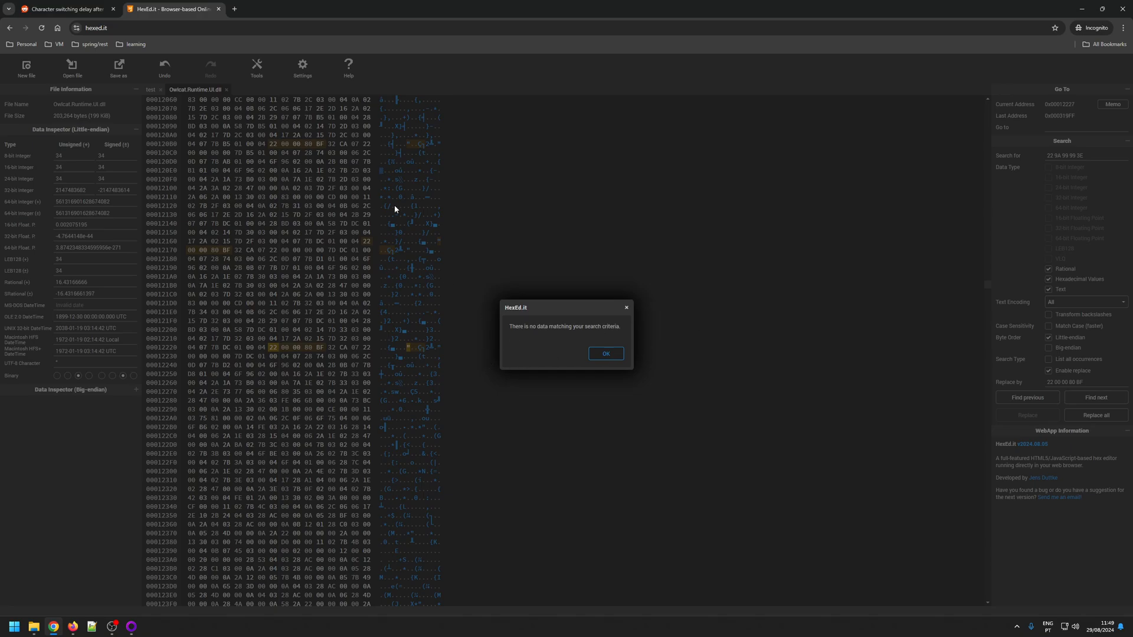
mouse_move(693, 334)
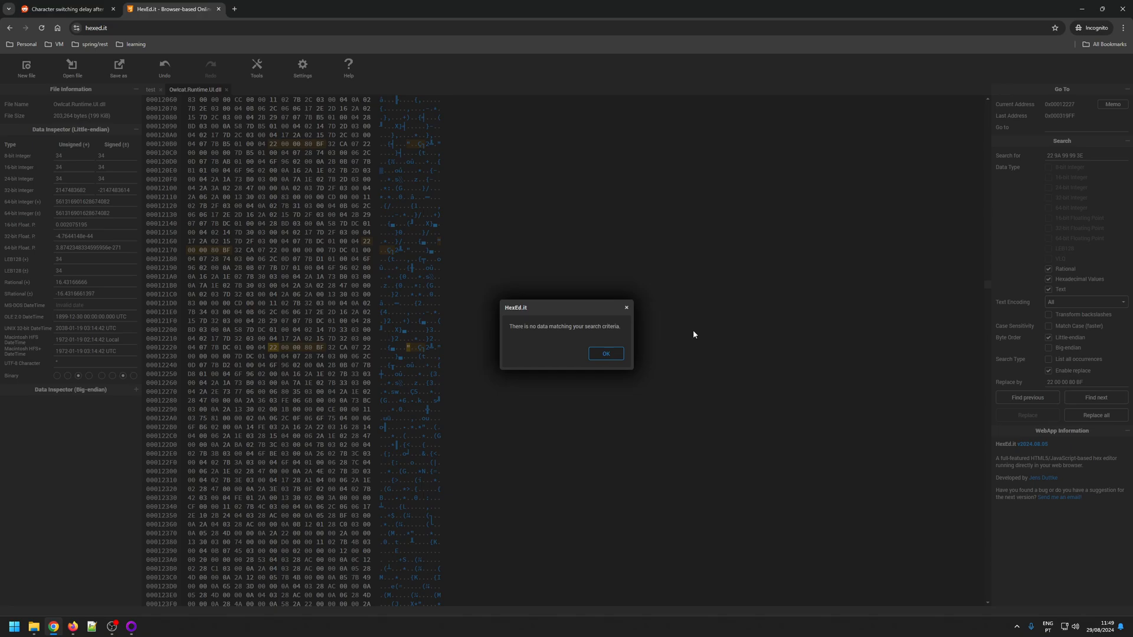
click(605, 354)
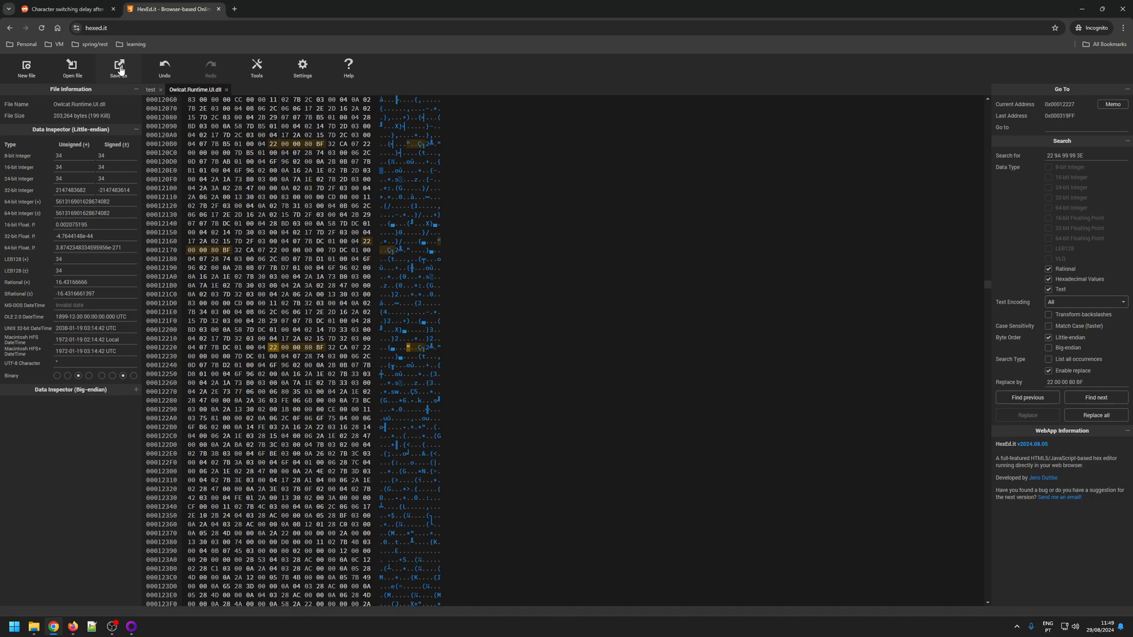
Save the patched DLL as fixedWotrFile into wotrHexFixed and keep it despite the download warning.
click(118, 69)
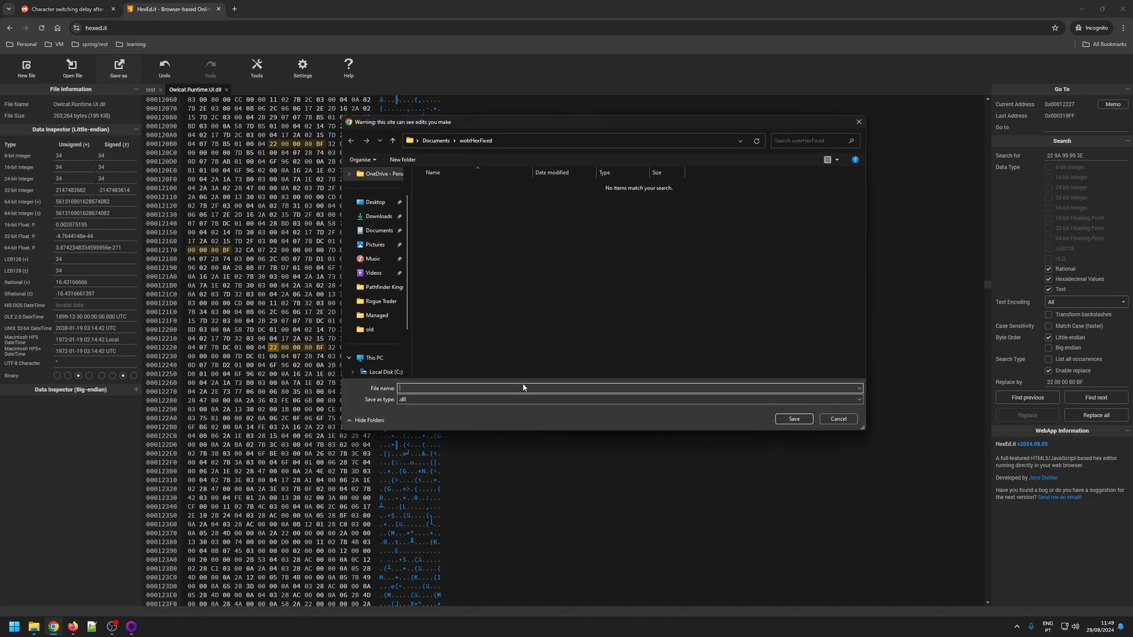
text(fixed)
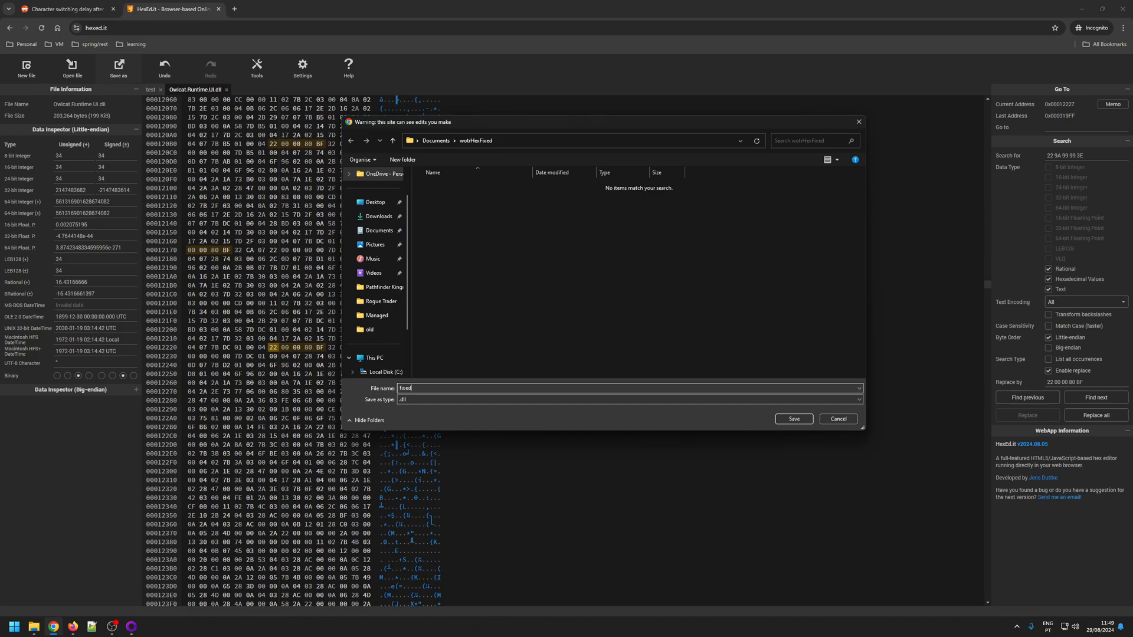
text(Wotr)
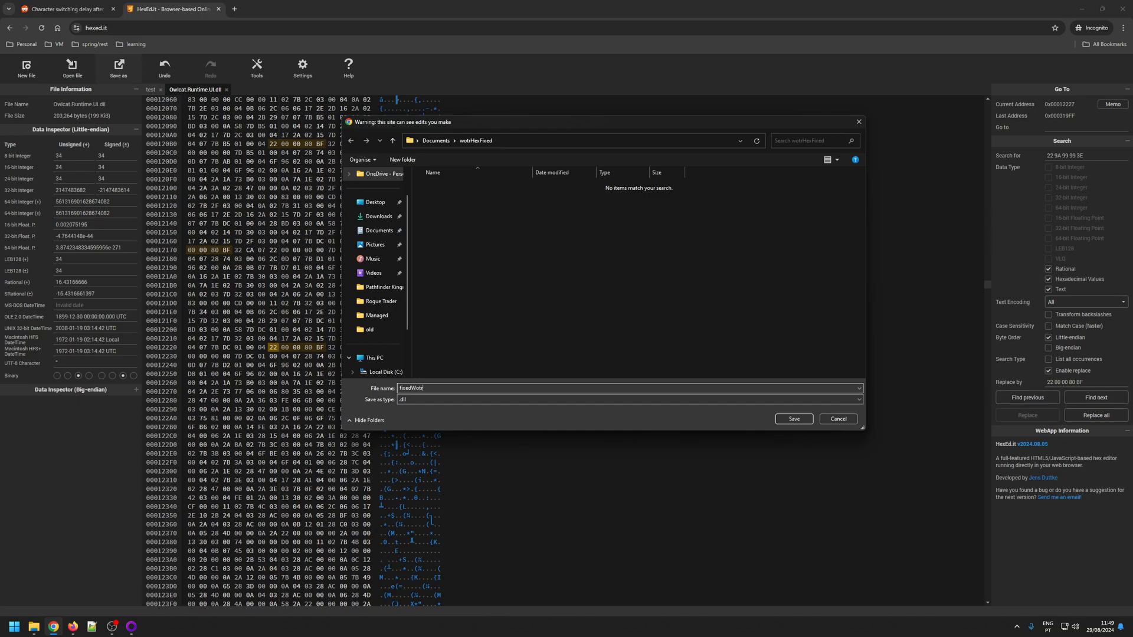
text(File)
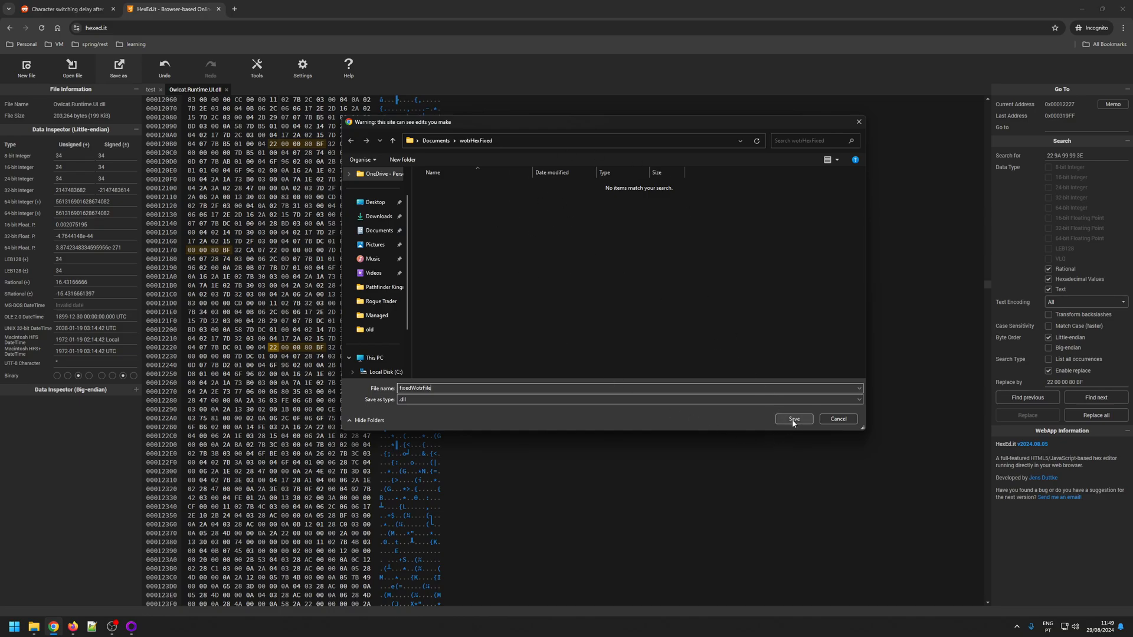
click(793, 419)
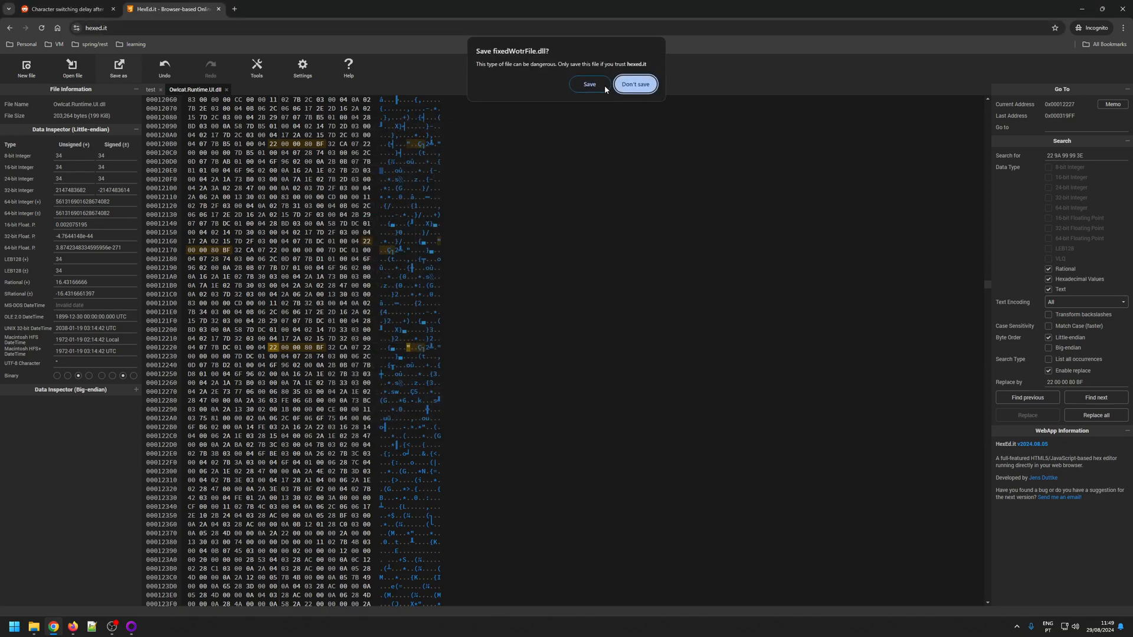
mouse_move(498, 62)
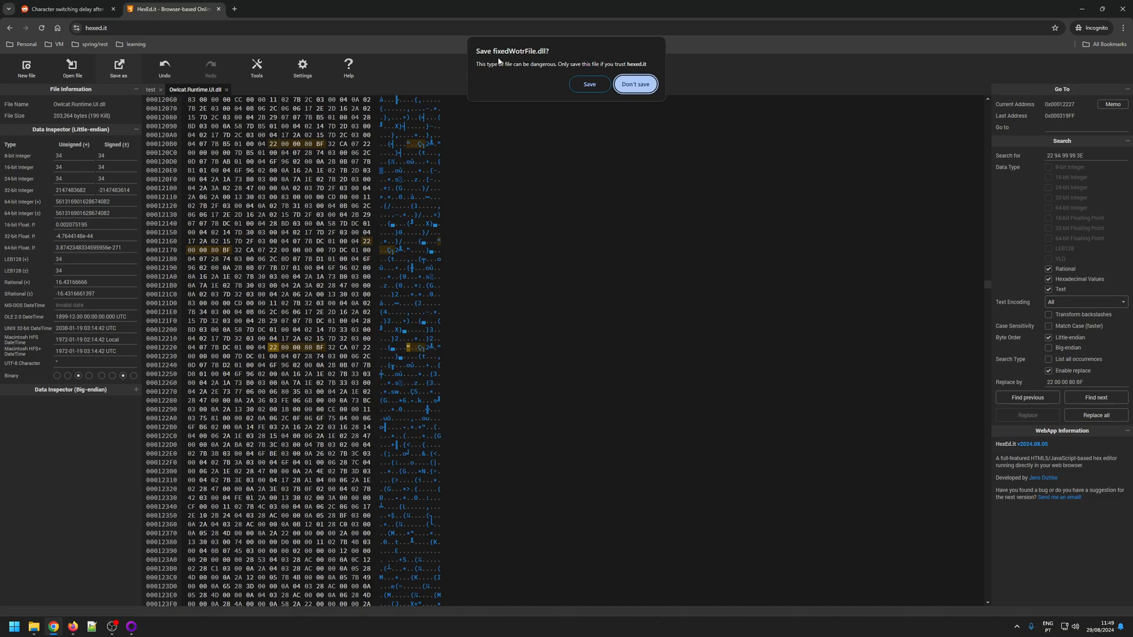
mouse_move(774, 4)
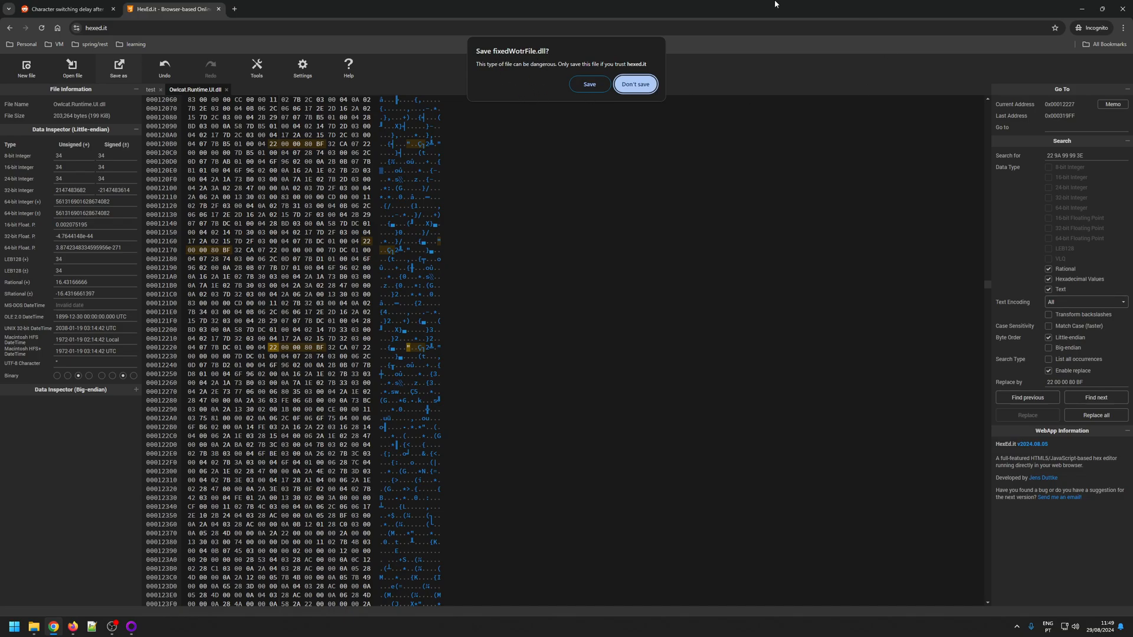
mouse_move(548, 58)
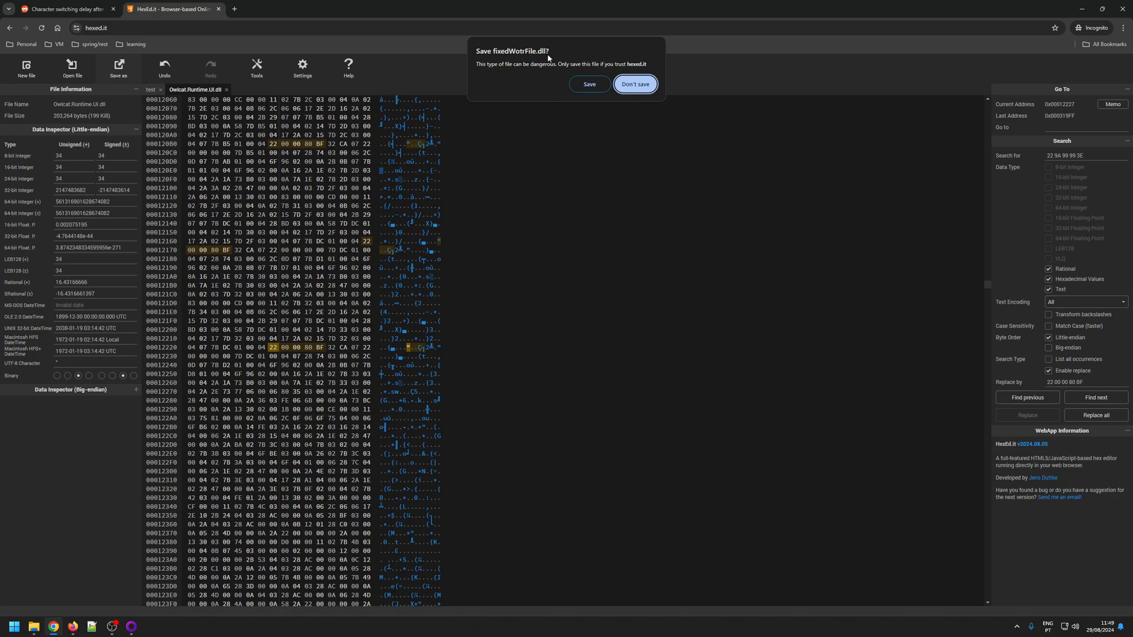
mouse_move(591, 55)
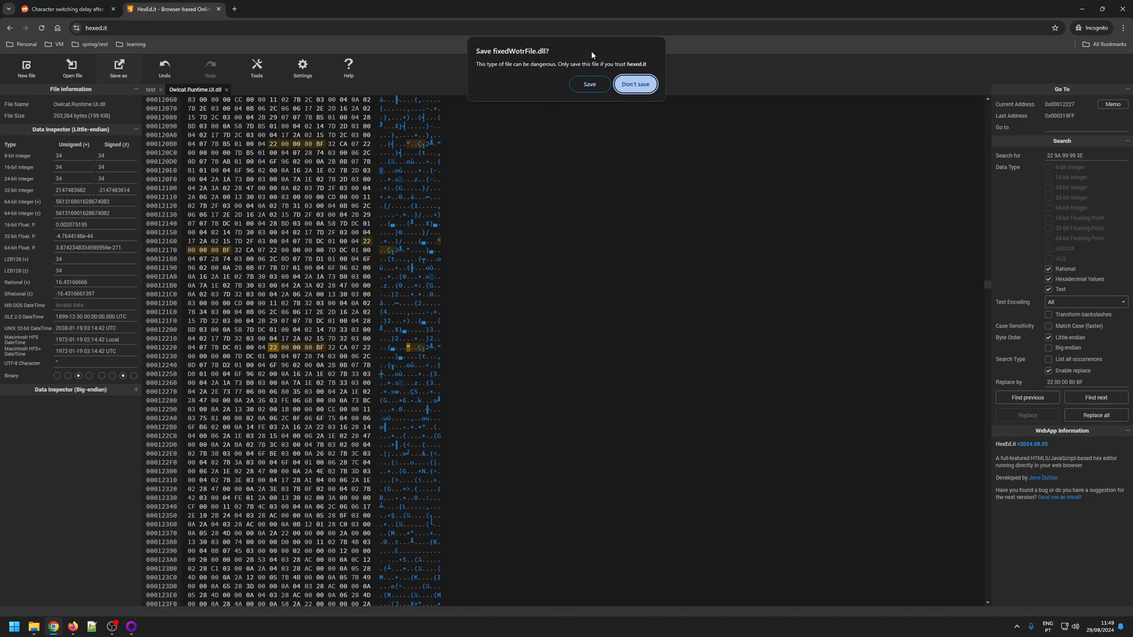
mouse_move(419, 293)
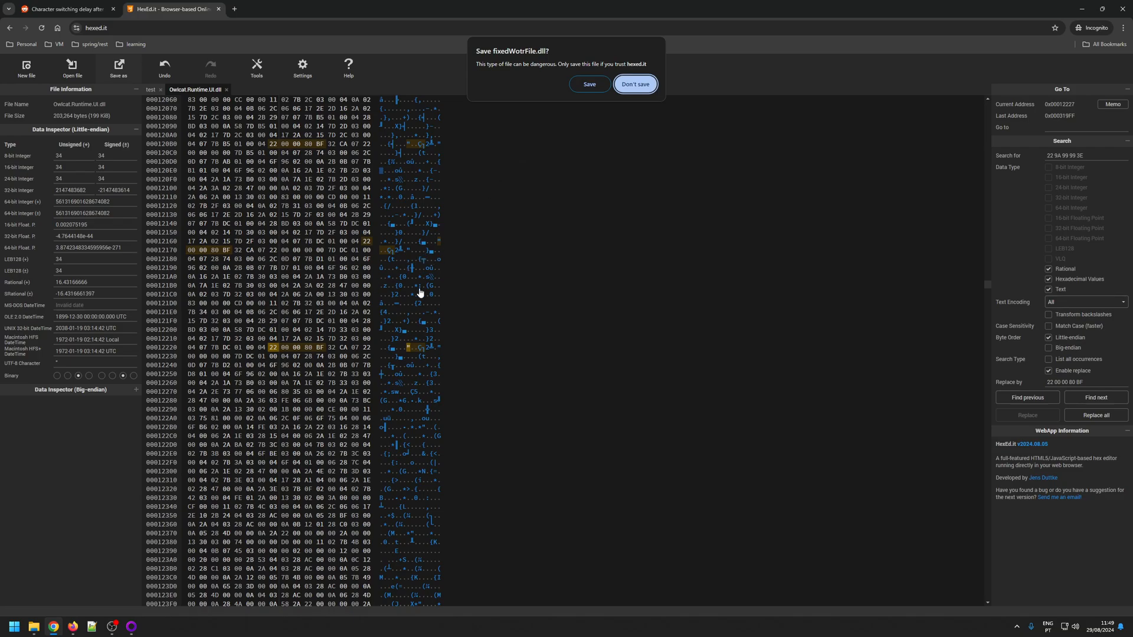
mouse_move(598, 324)
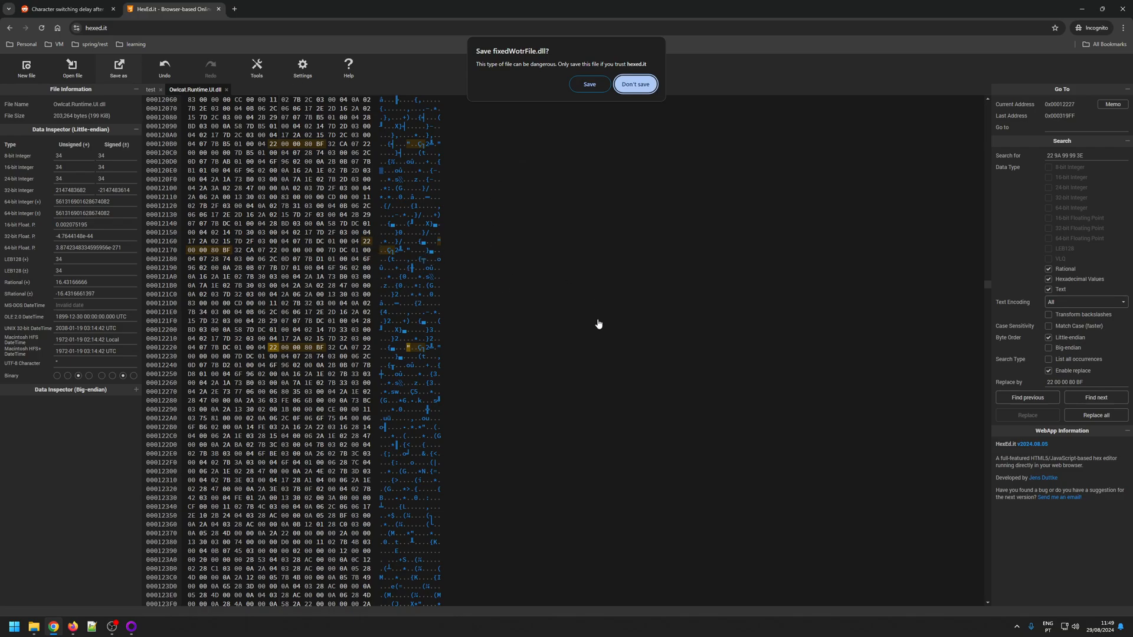
mouse_move(588, 84)
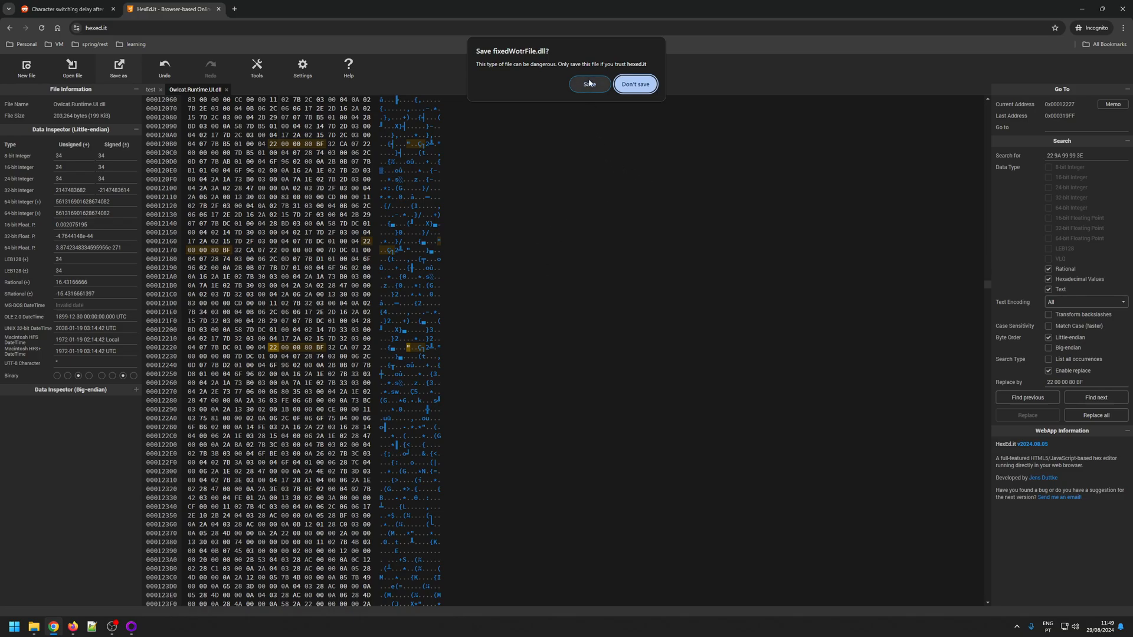
click(589, 84)
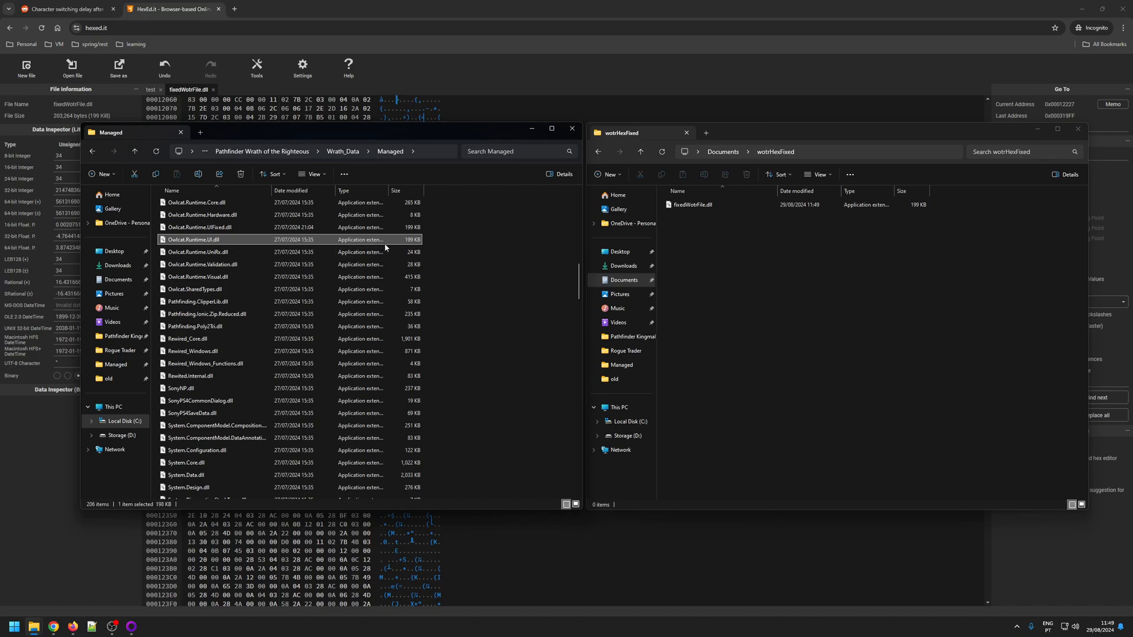
mouse_move(452, 244)
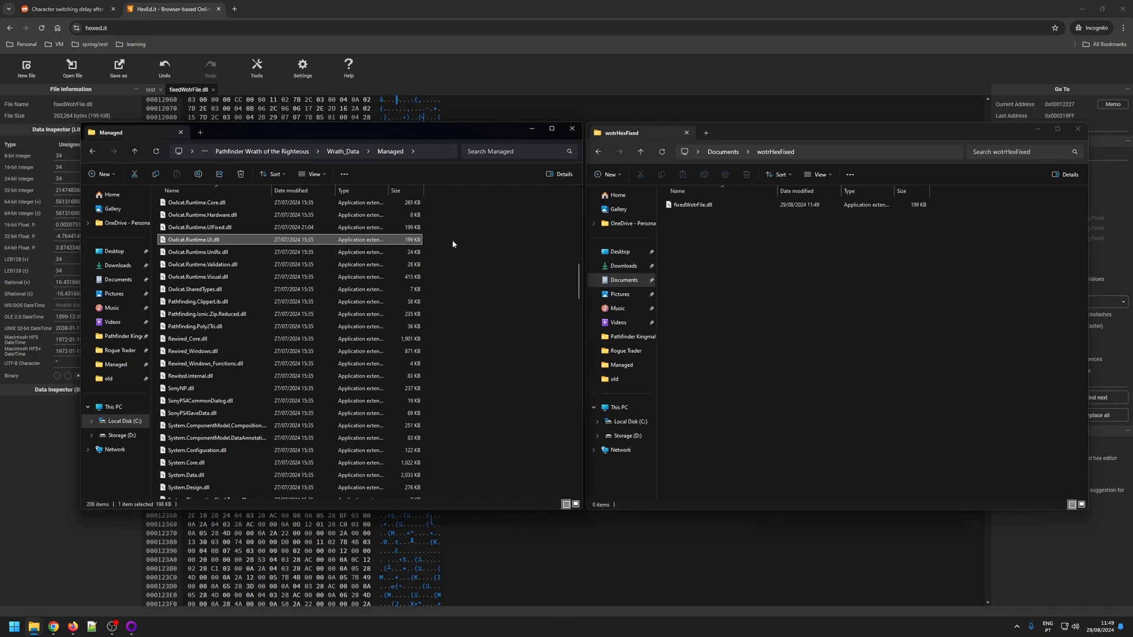
mouse_move(239, 243)
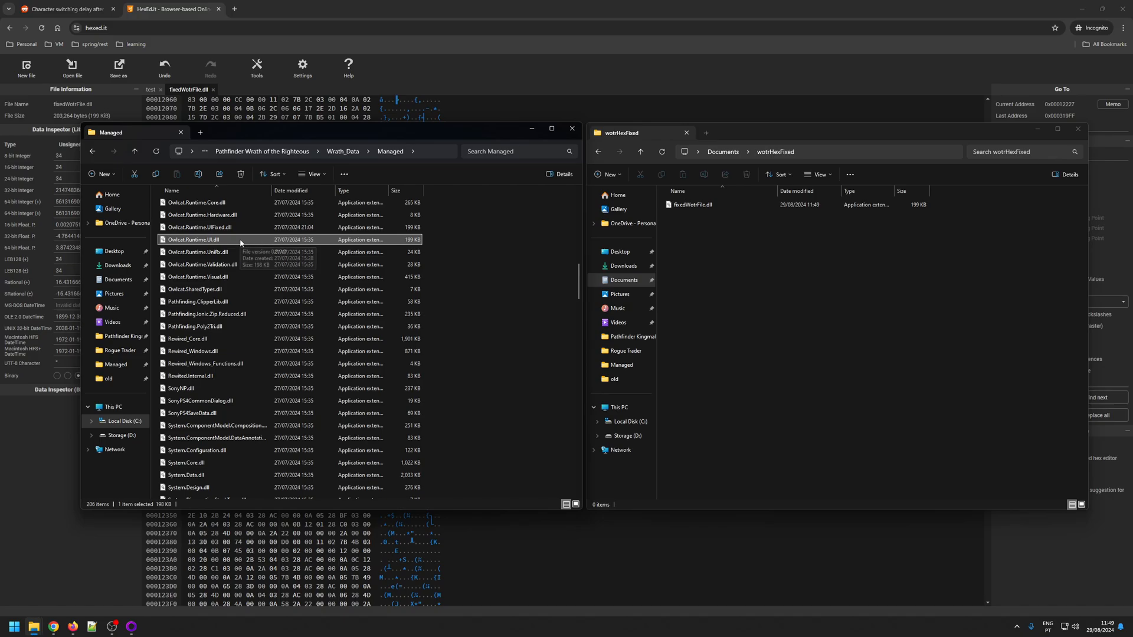
mouse_move(214, 255)
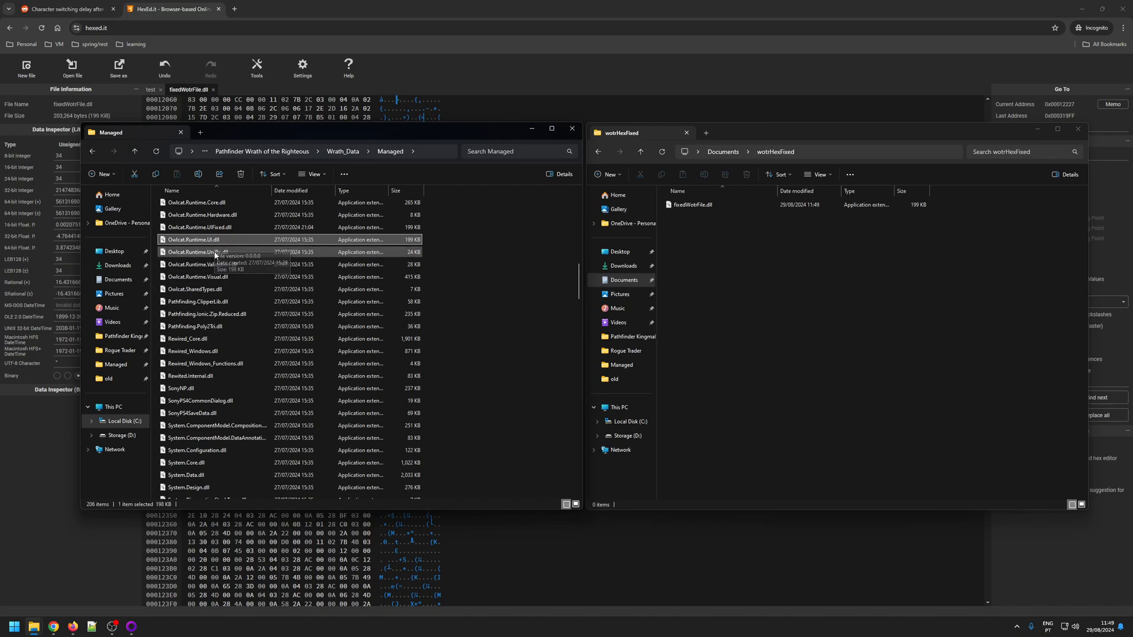
Rename the original Owlcat.Runtime.UI.dll in Managed to Owlcat.Runtime.UIBackup.dll as a backup.
click(192, 239)
text(Backup)
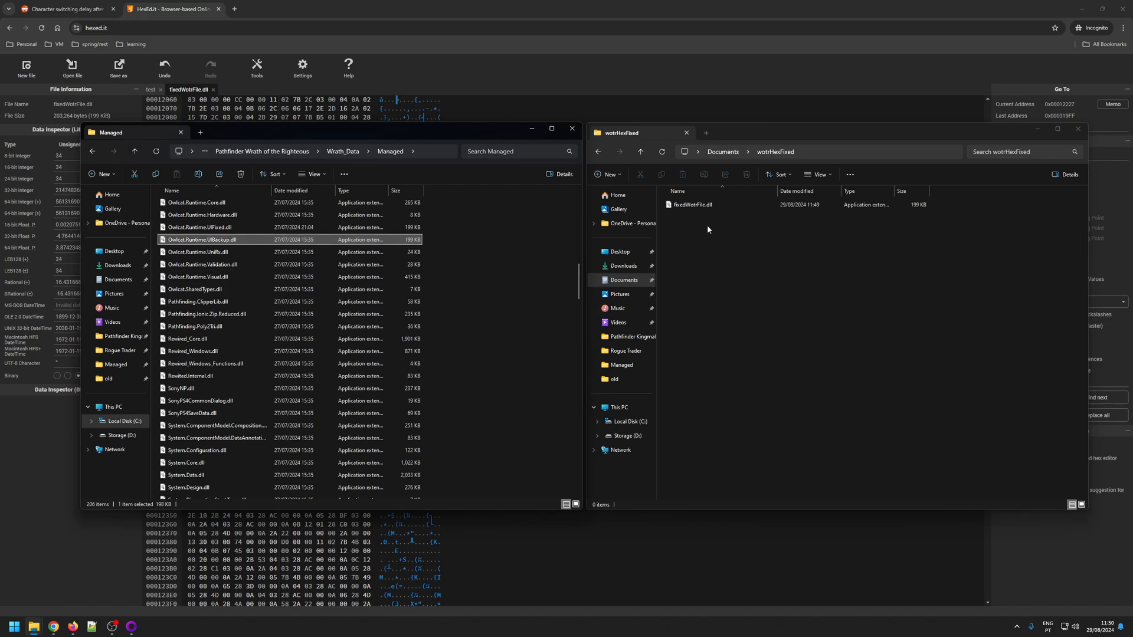
Copy fixedWotrFile.dll into the Managed folder and rename it Owlcat.Runtime.UI.dll.
click(693, 204)
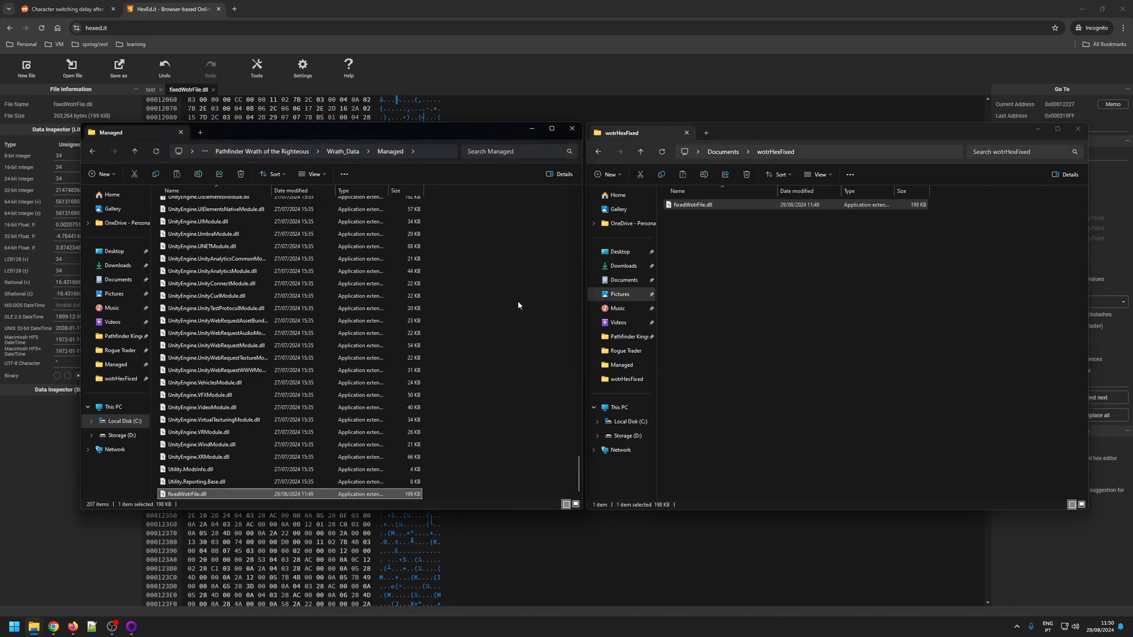
mouse_move(508, 312)
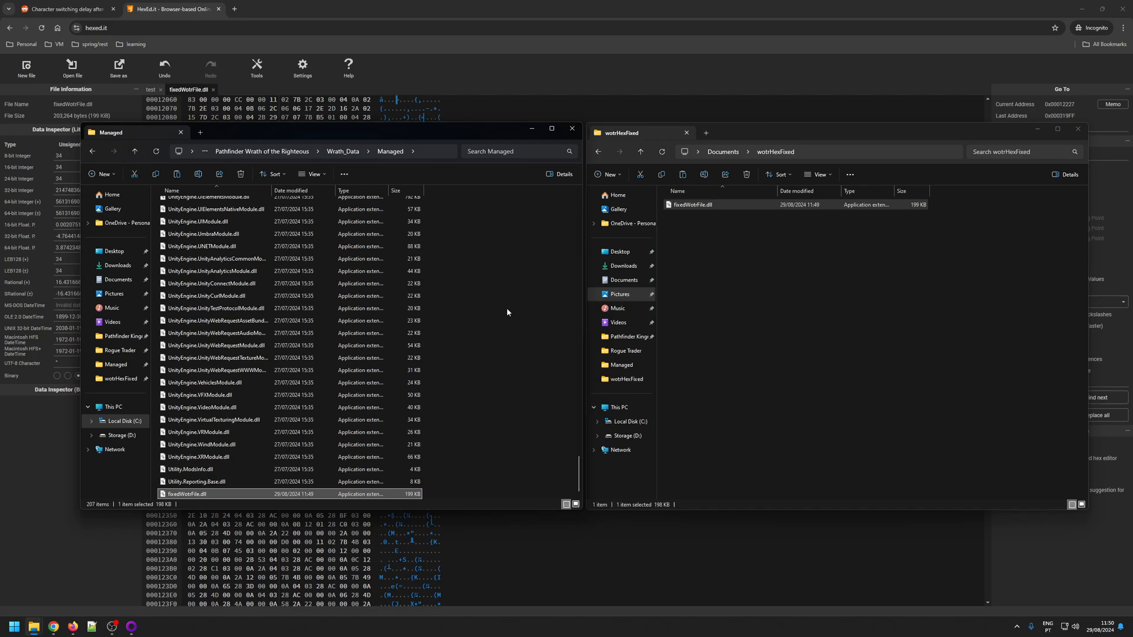
scroll(up, 3)
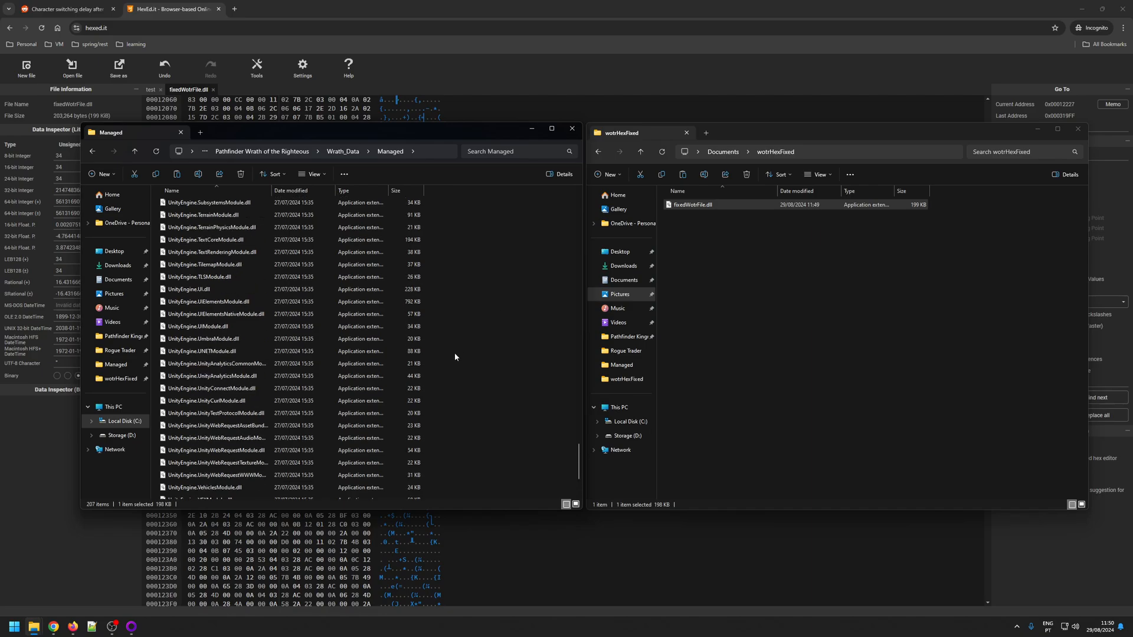
scroll(up, 3)
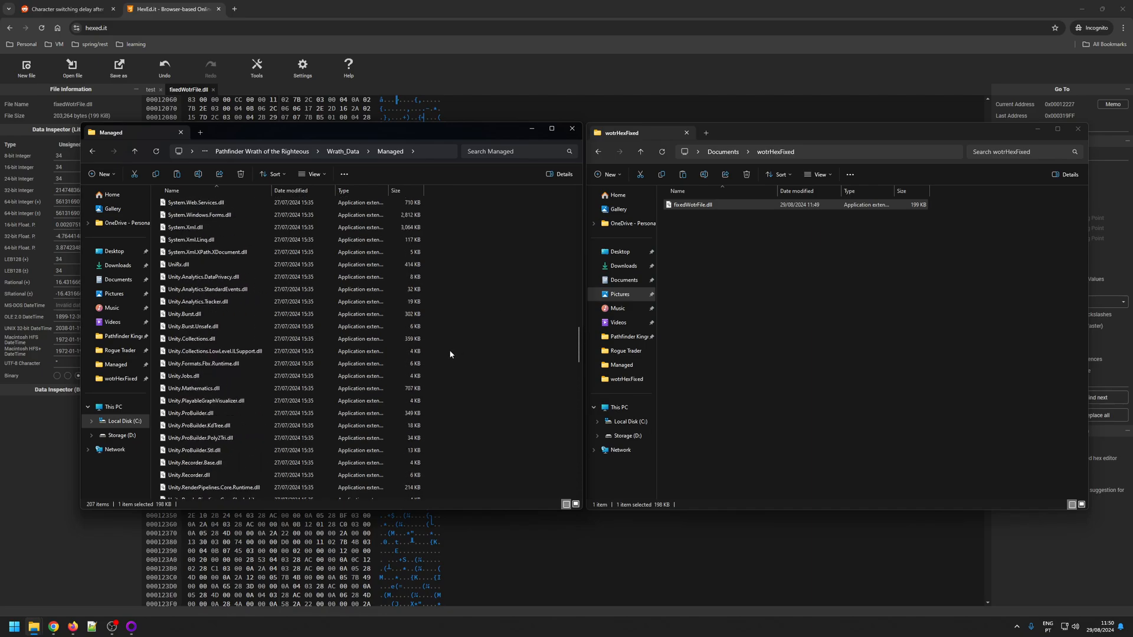
scroll(down, 3)
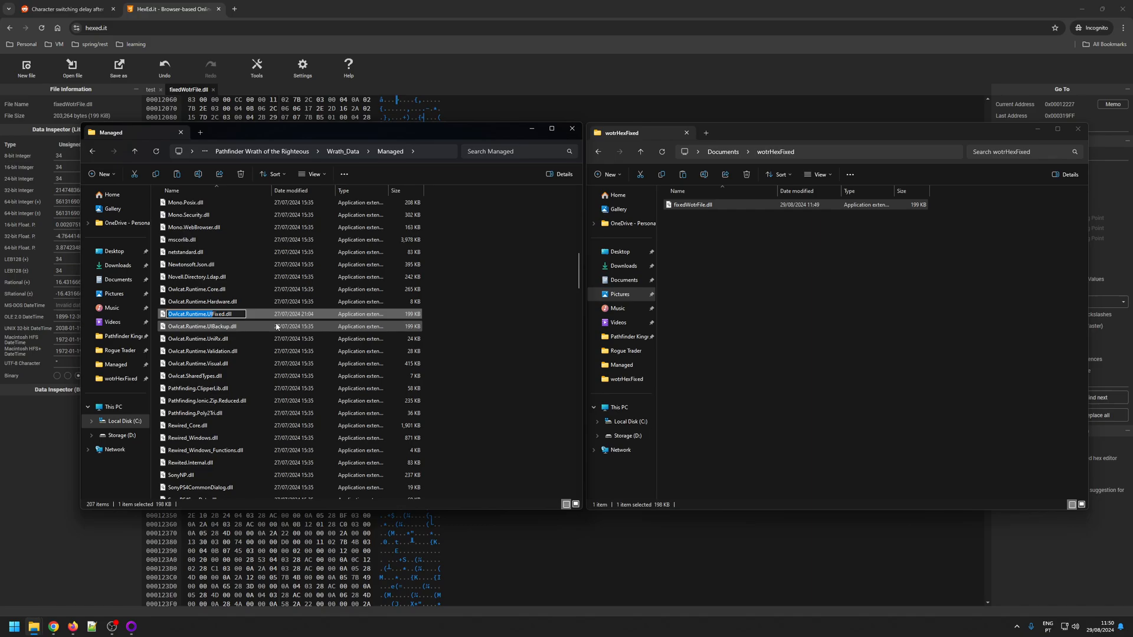
scroll(down, 3)
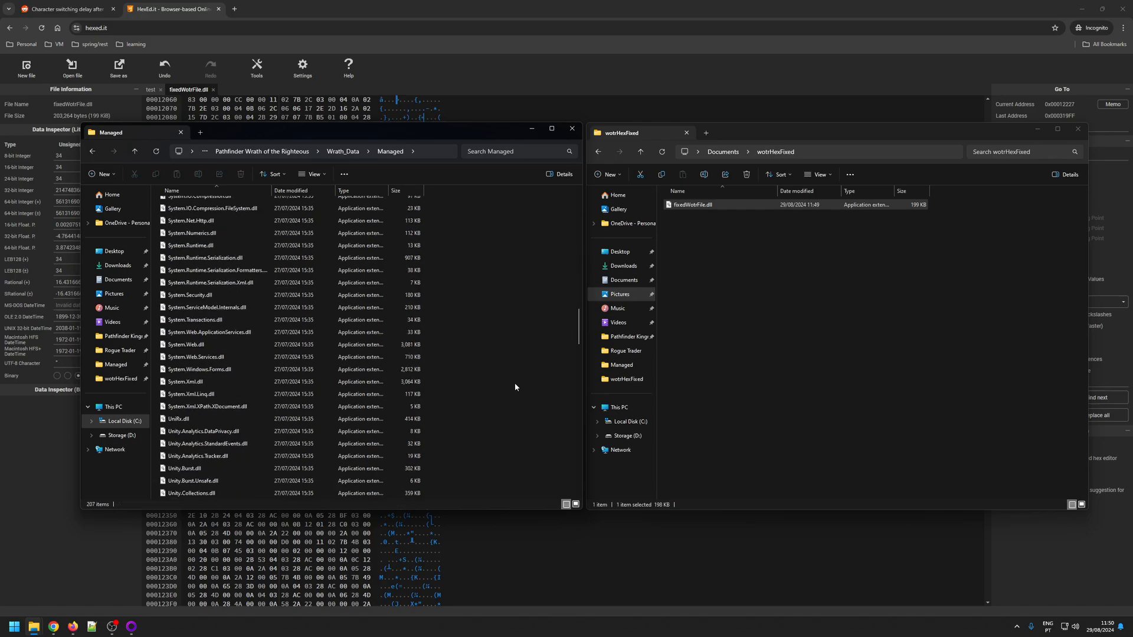
scroll(down, 3)
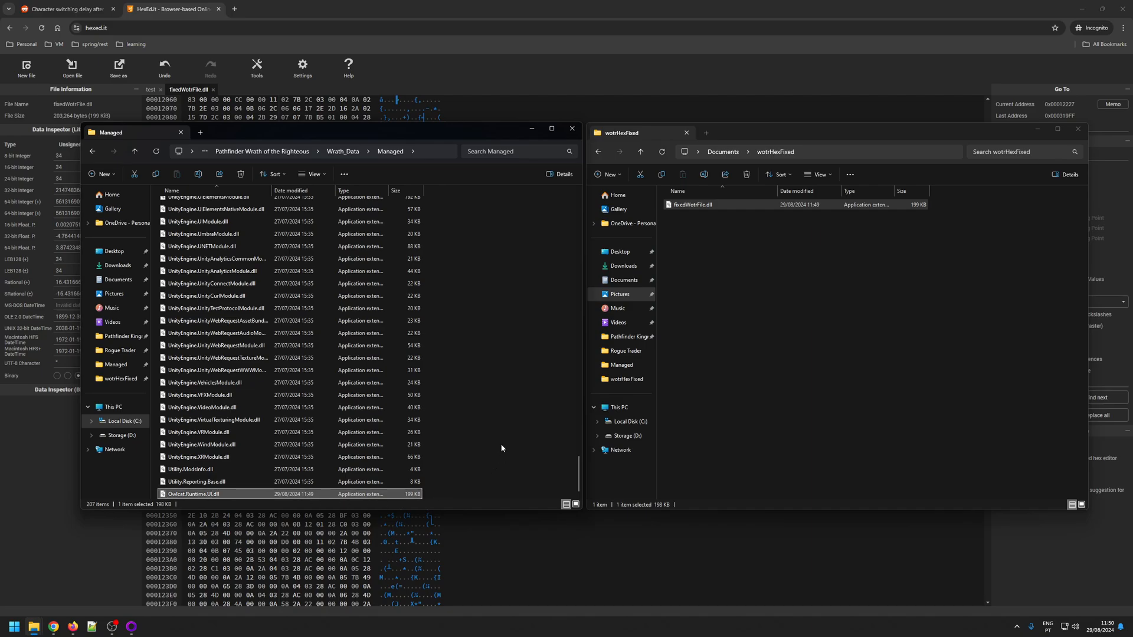
mouse_move(949, 385)
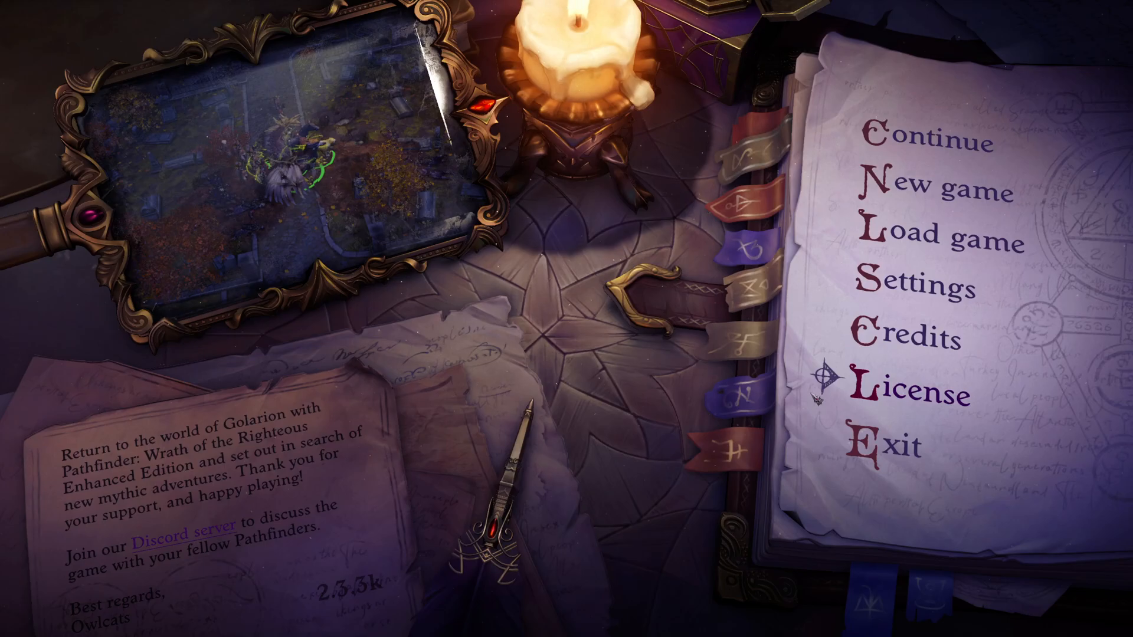
Load the last saved campaign from the main menu via Continue.
click(925, 142)
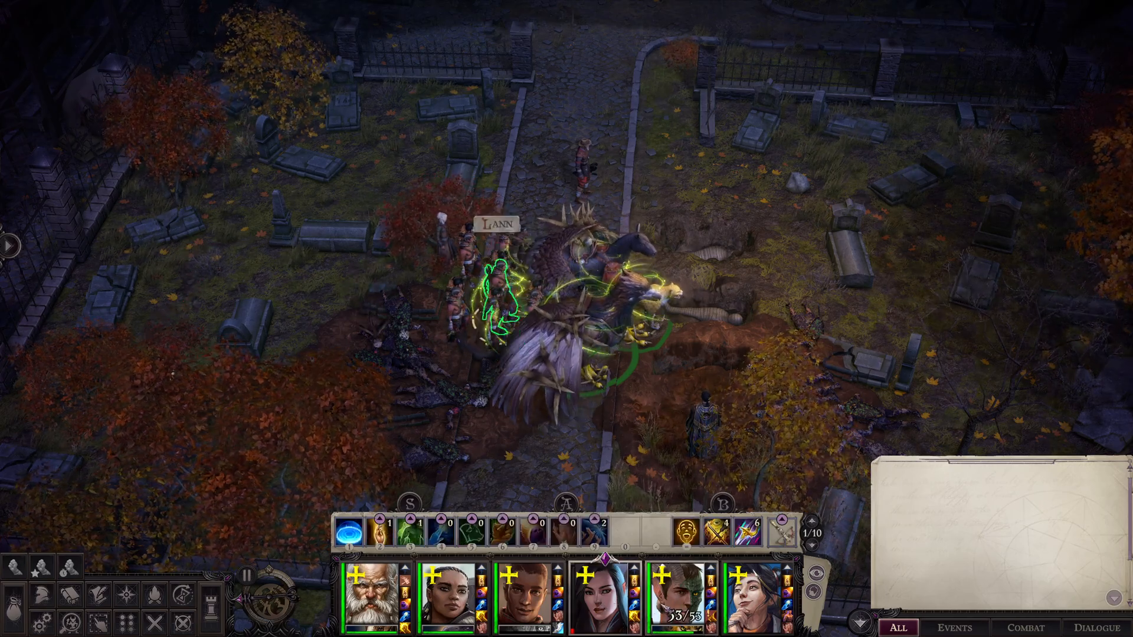
Switch control between party members, ending on Seelah, to test the selection delay.
click(651, 593)
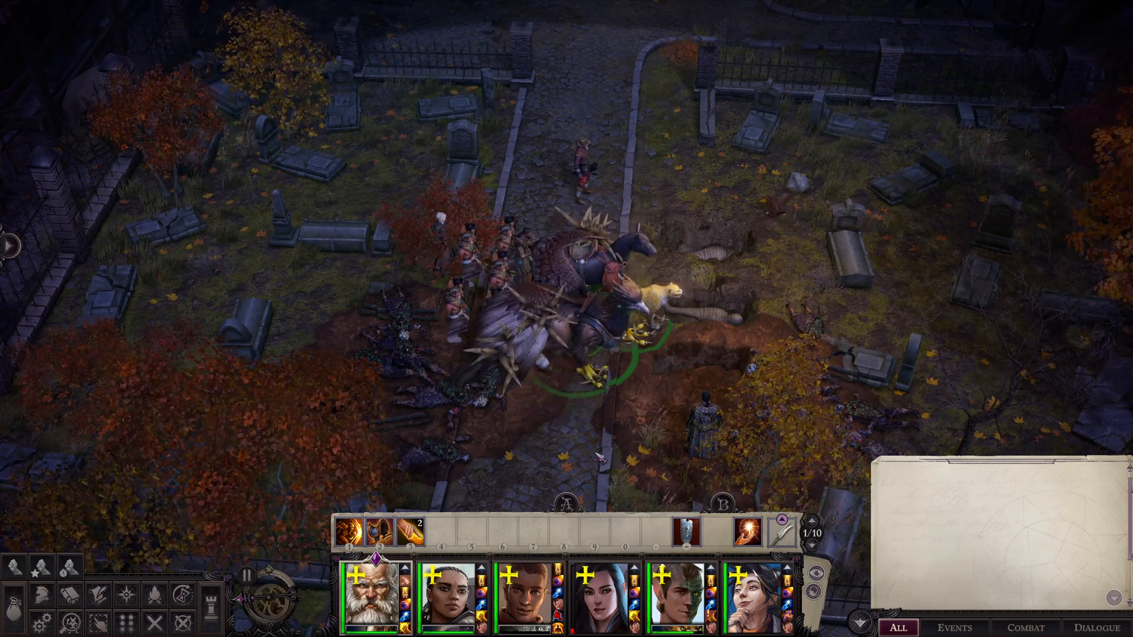
click(448, 592)
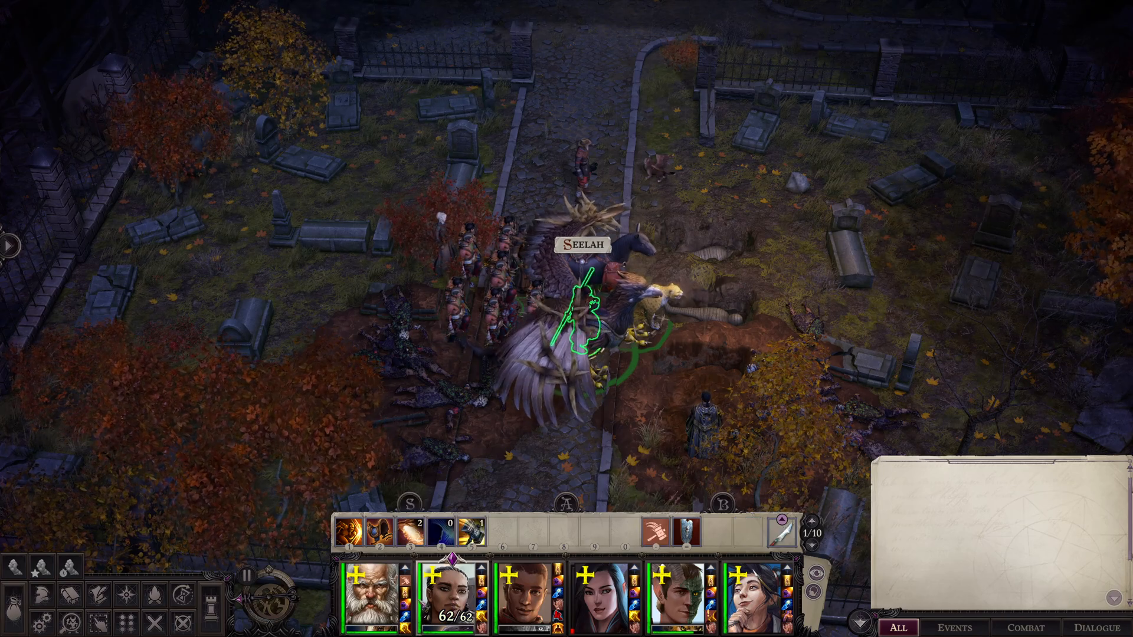